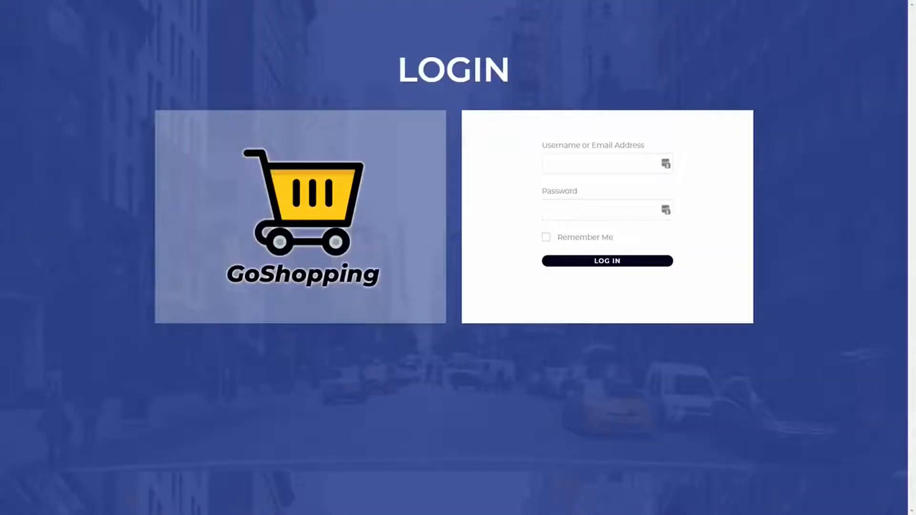
Step: Log in to the GoShopping dashboard and look over Reports and the Products list
{"action": "left_click", "coordinate": [606, 260]}
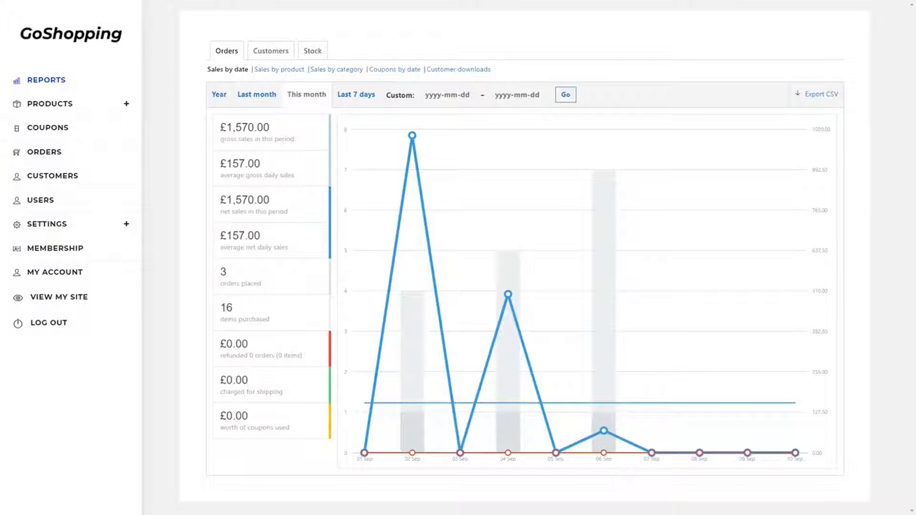
{"action": "left_click", "coordinate": [50, 103]}
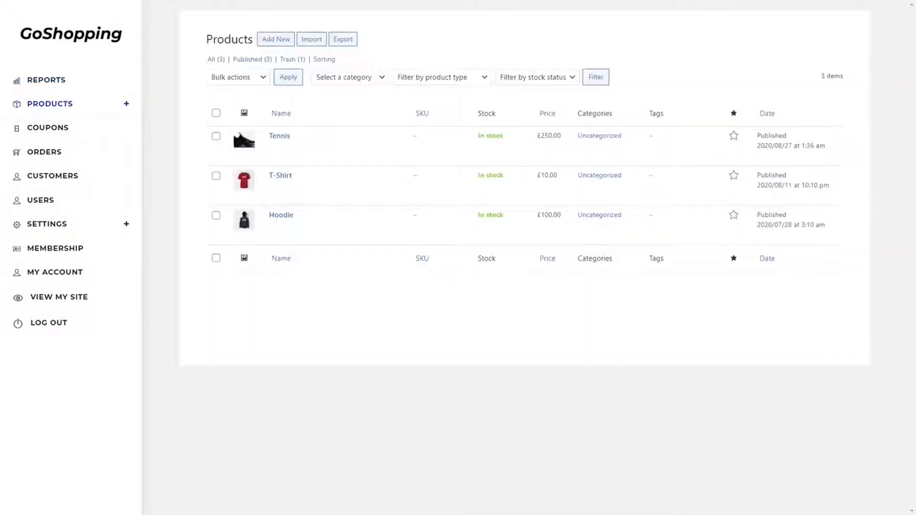
{"action": "left_click", "coordinate": [47, 224]}
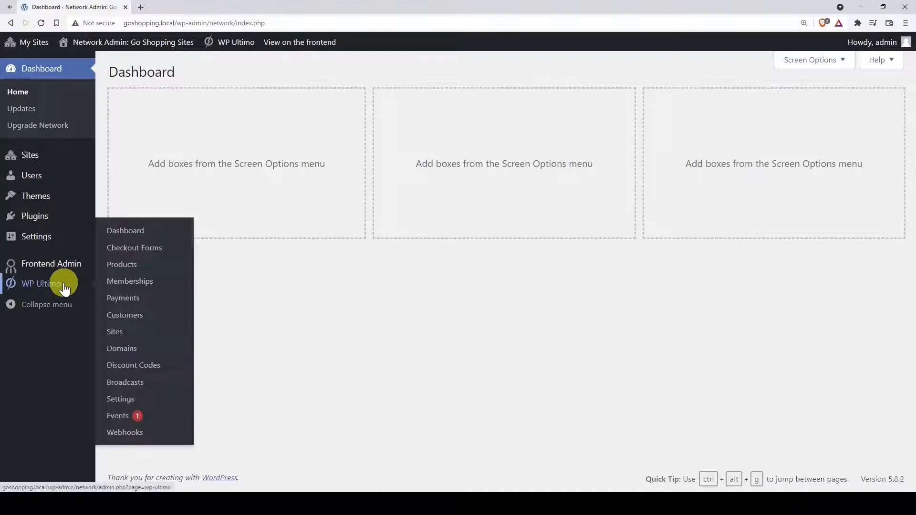
Step: Create a new checkout form from the Multi-Step template and open its editor
{"action": "left_click", "coordinate": [133, 248]}
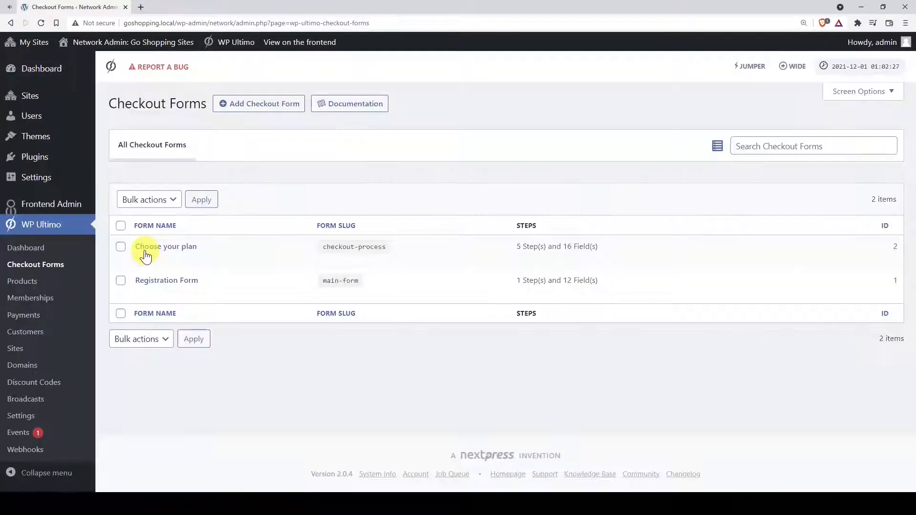
{"action": "mouse_move", "coordinate": [257, 103]}
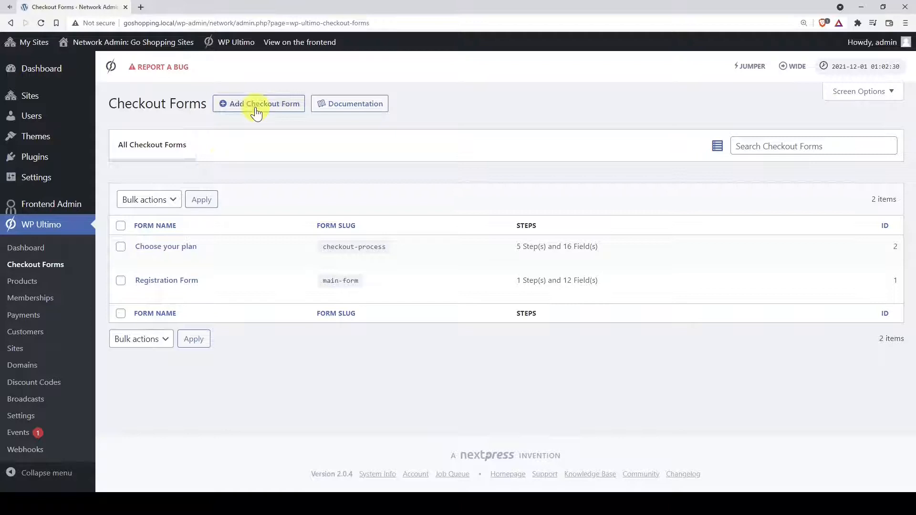
{"action": "left_click", "coordinate": [258, 103]}
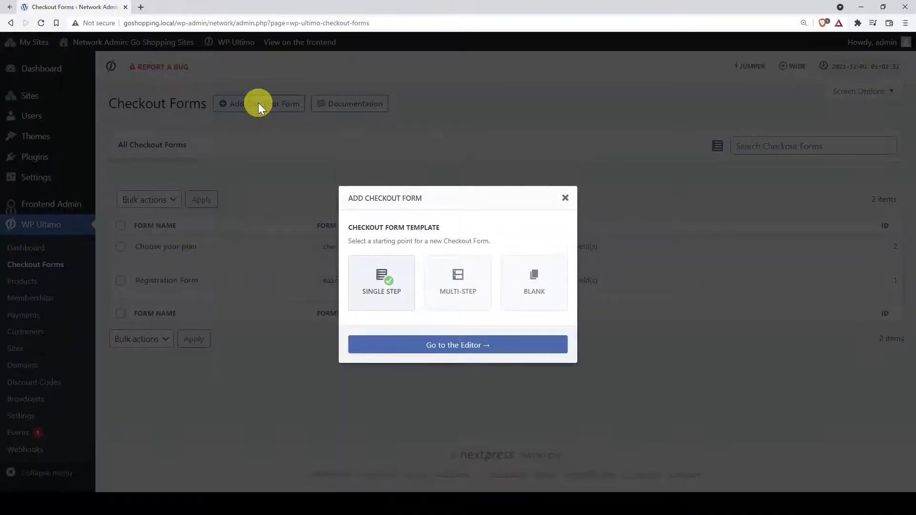
{"action": "left_click", "coordinate": [457, 283]}
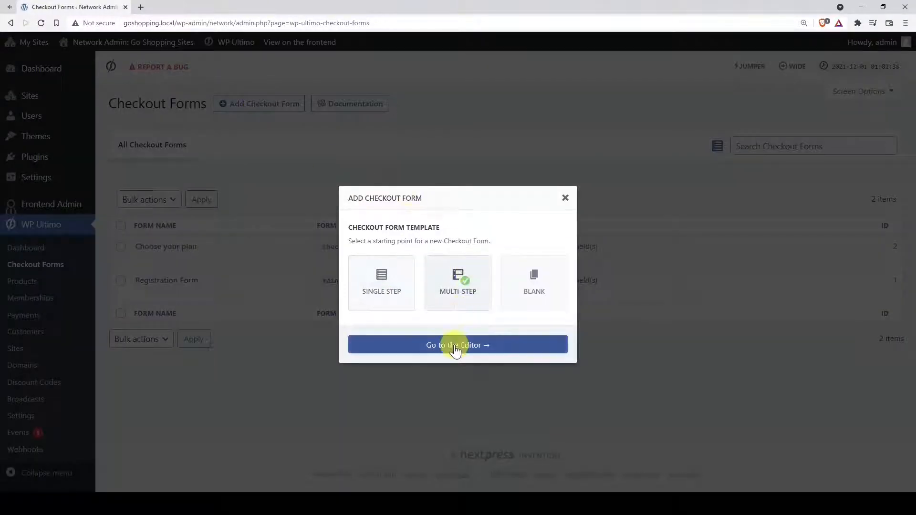
{"action": "left_click", "coordinate": [457, 344]}
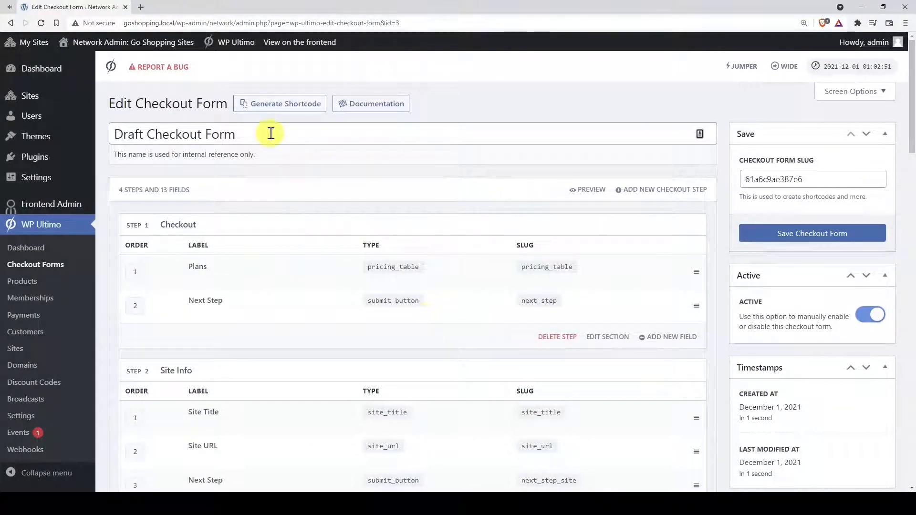
Step: Name the form 'New Site' and scroll through its Checkout, Site Info, User Info and Payment steps
{"action": "type", "text": "New Site"}
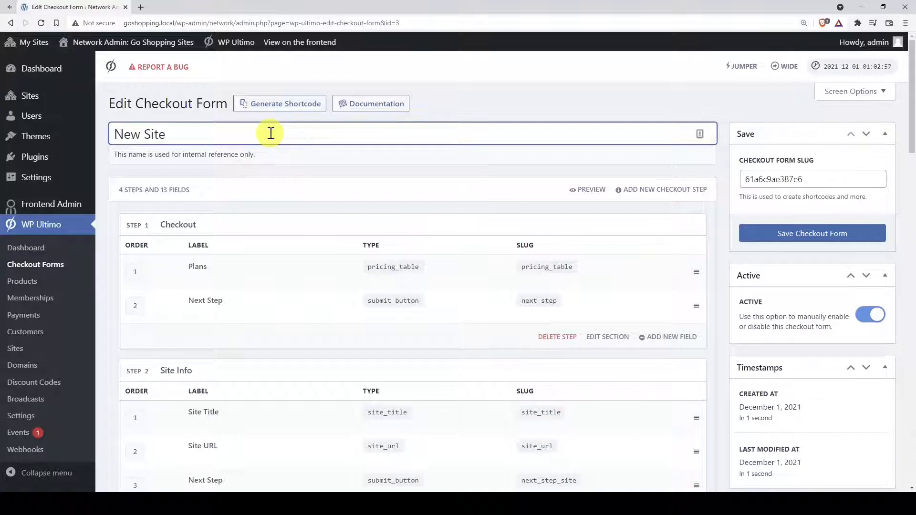
{"action": "mouse_move", "coordinate": [225, 275]}
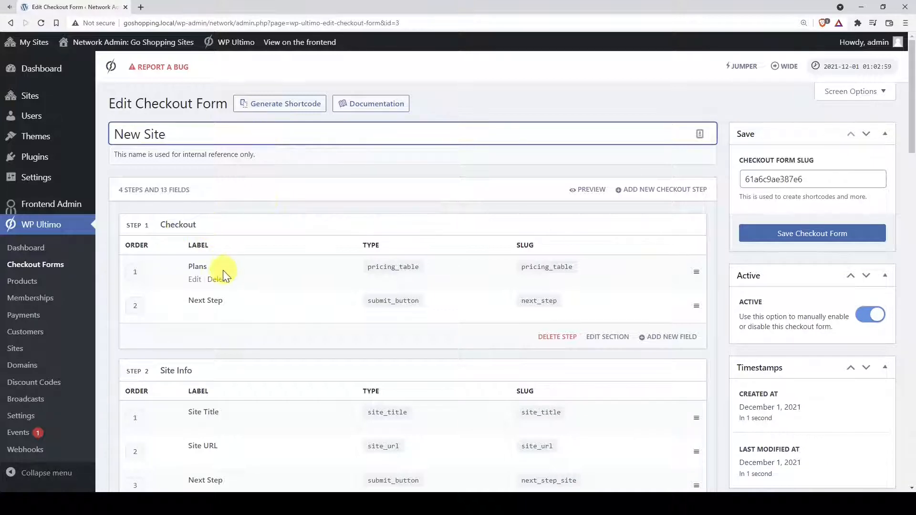
{"action": "scroll", "scroll_direction": "down", "scroll_amount": 3}
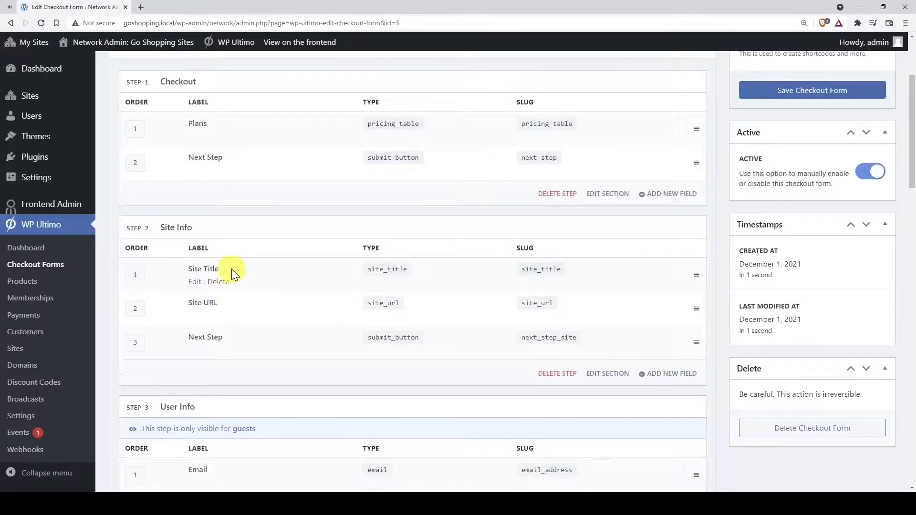
{"action": "mouse_move", "coordinate": [245, 341]}
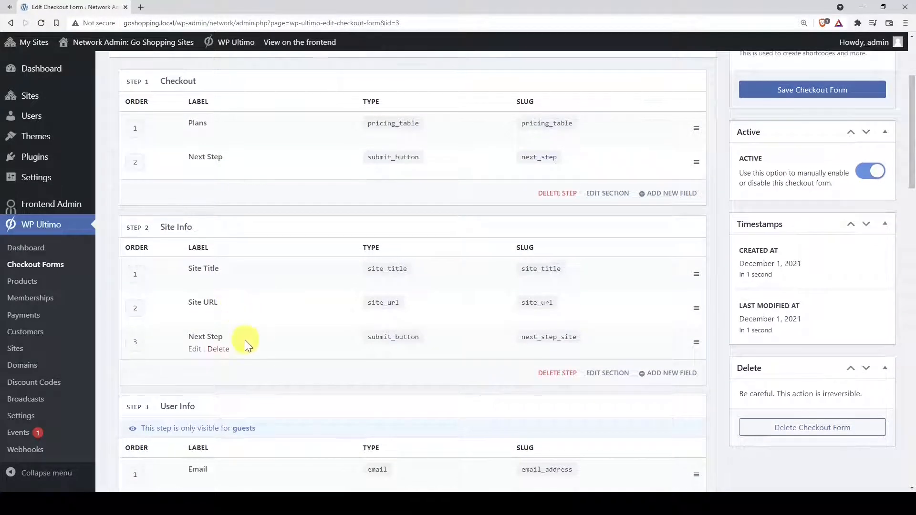
{"action": "scroll", "scroll_direction": "down", "scroll_amount": 3}
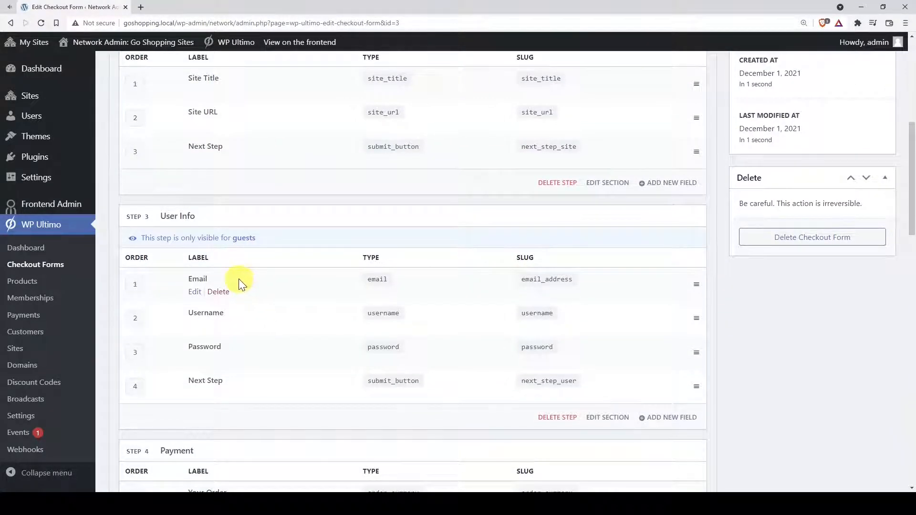
{"action": "mouse_move", "coordinate": [264, 366]}
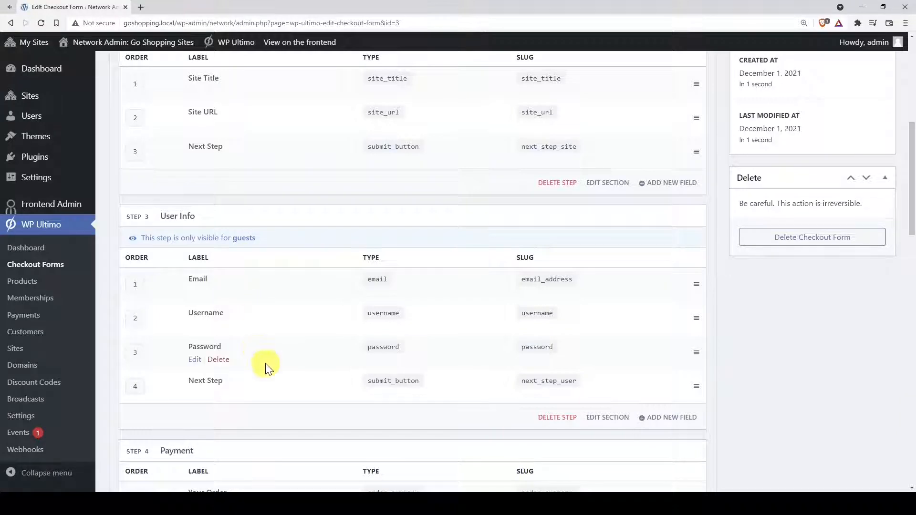
{"action": "scroll", "scroll_direction": "down", "scroll_amount": 3}
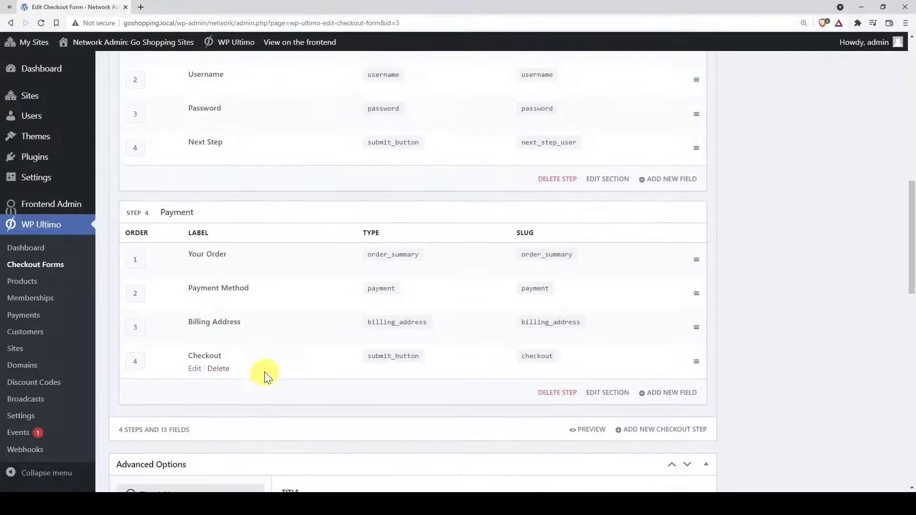
{"action": "mouse_move", "coordinate": [281, 288]}
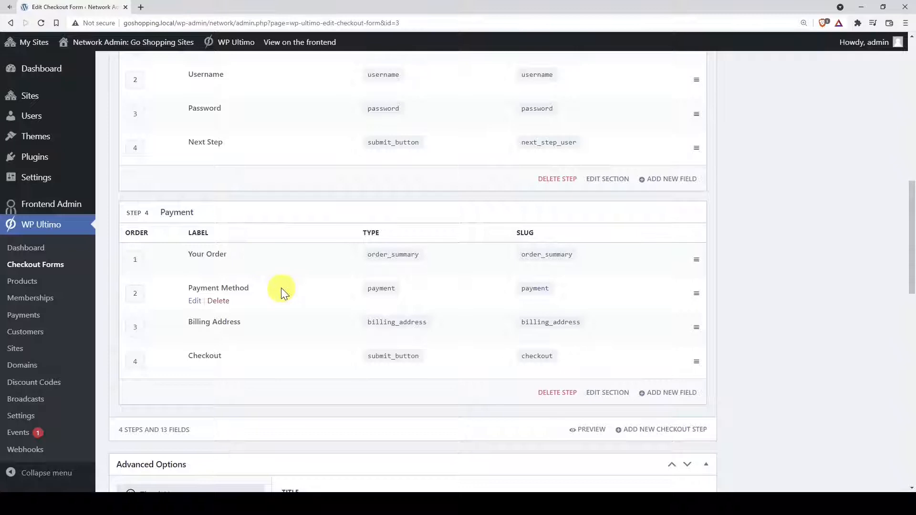
{"action": "mouse_move", "coordinate": [294, 361]}
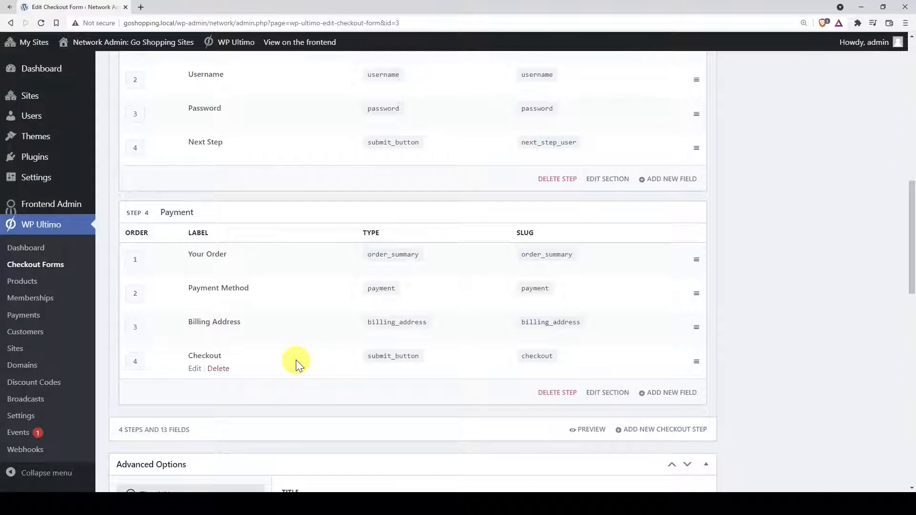
{"action": "mouse_move", "coordinate": [674, 432]}
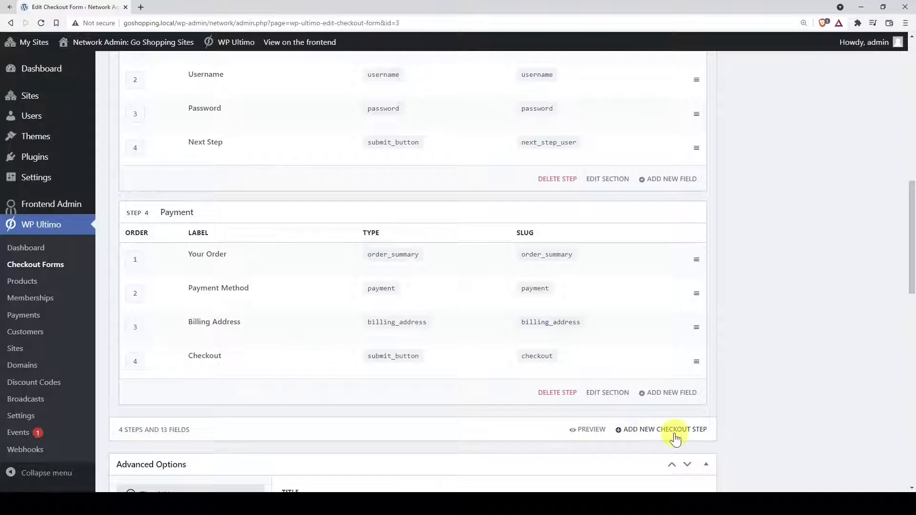
Step: Add a 'Choose your template' step with ID choose-template and move it second, after Checkout
{"action": "left_click", "coordinate": [662, 429]}
{"action": "type", "text": "Choose your template"}
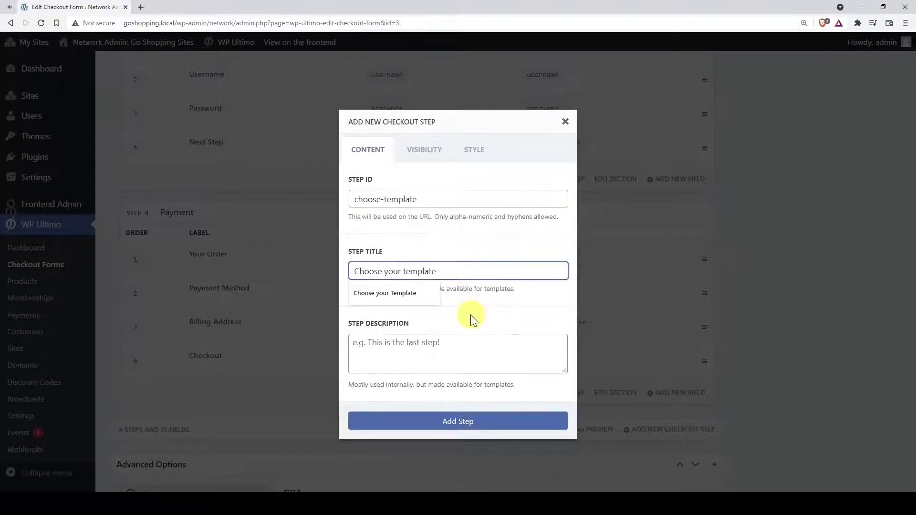
{"action": "left_click", "coordinate": [456, 421]}
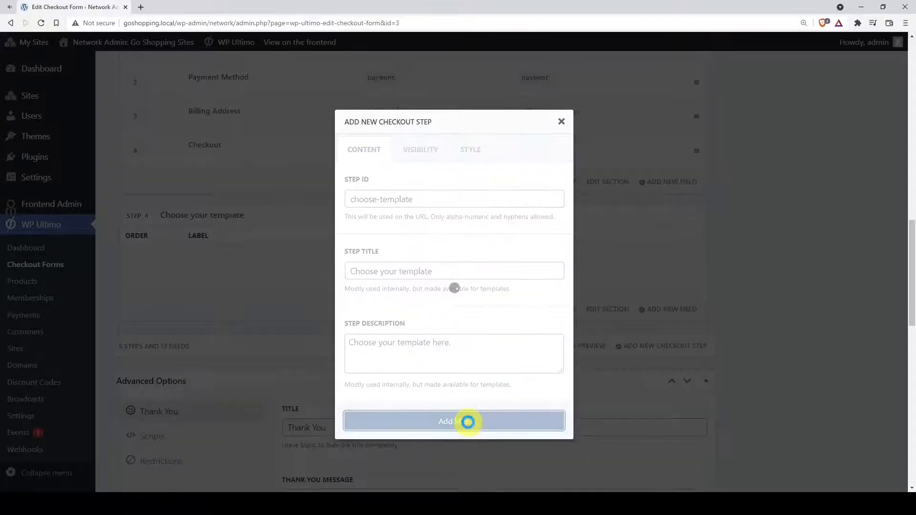
{"action": "left_click", "coordinate": [454, 420]}
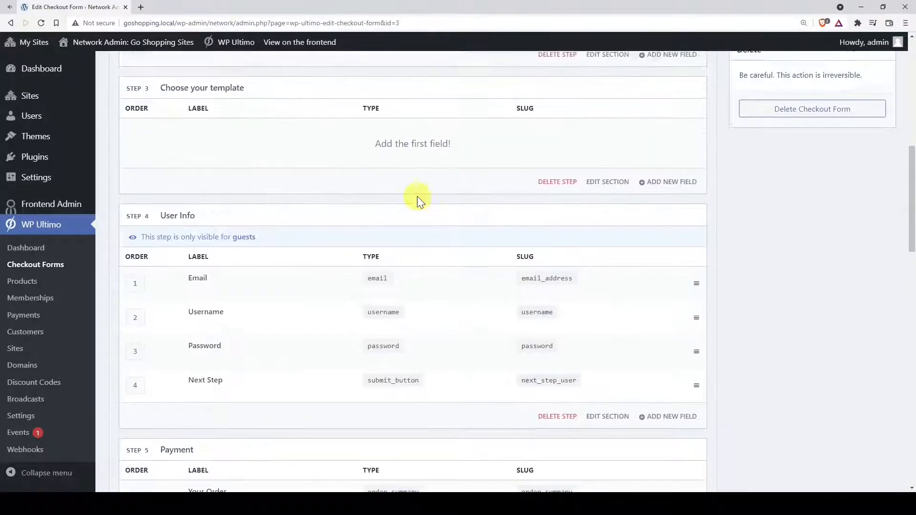
{"action": "scroll", "scroll_direction": "up", "scroll_amount": 3}
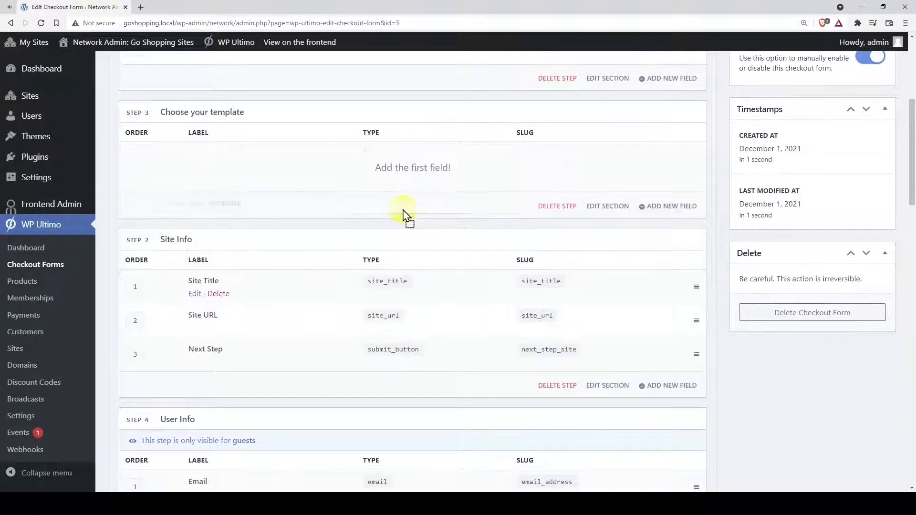
{"action": "scroll", "scroll_direction": "up", "scroll_amount": 3}
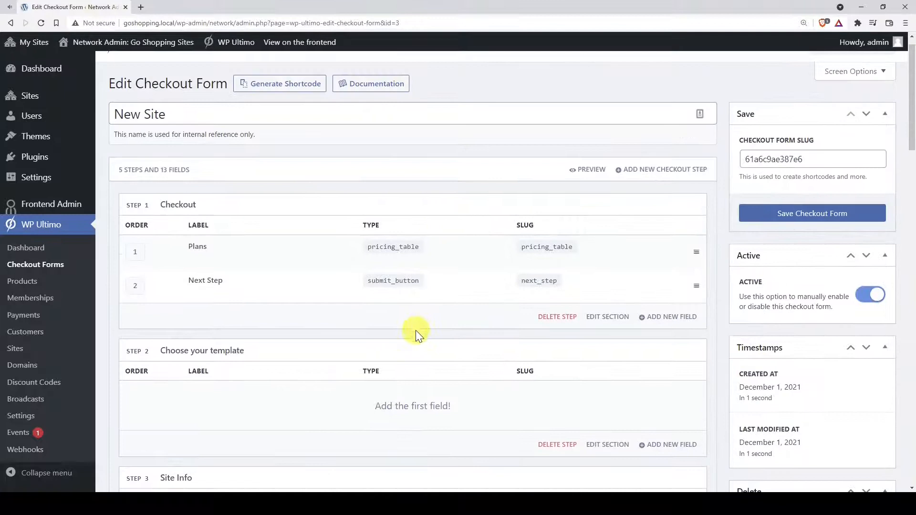
{"action": "mouse_move", "coordinate": [384, 406]}
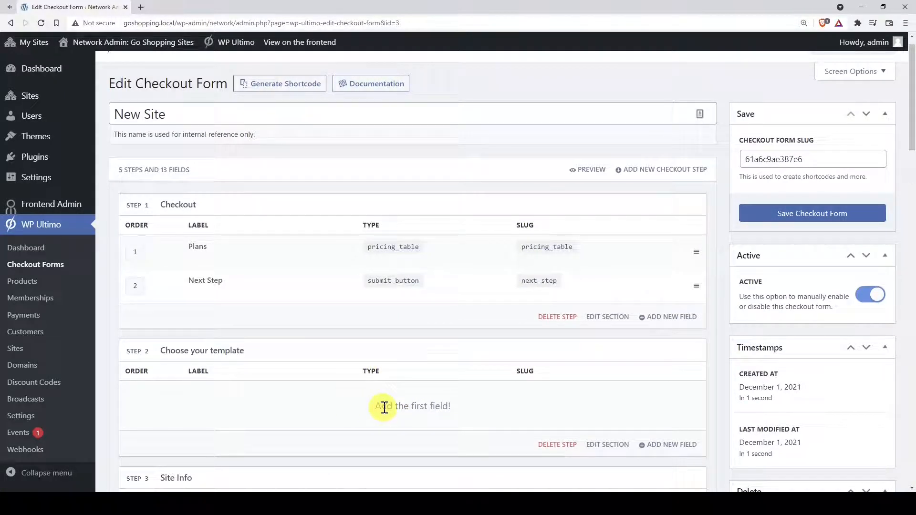
Step: Add a Template Selection field to the Choose your template step
{"action": "left_click", "coordinate": [673, 444]}
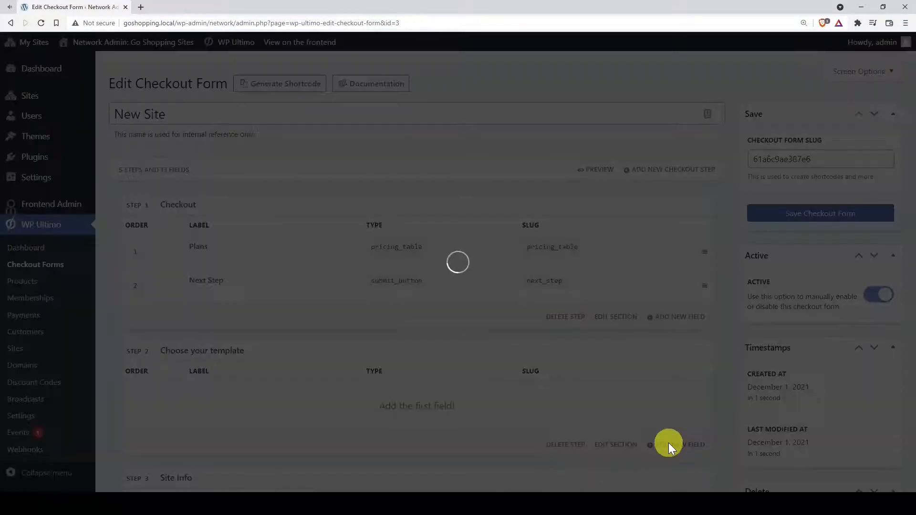
{"action": "left_click", "coordinate": [675, 444]}
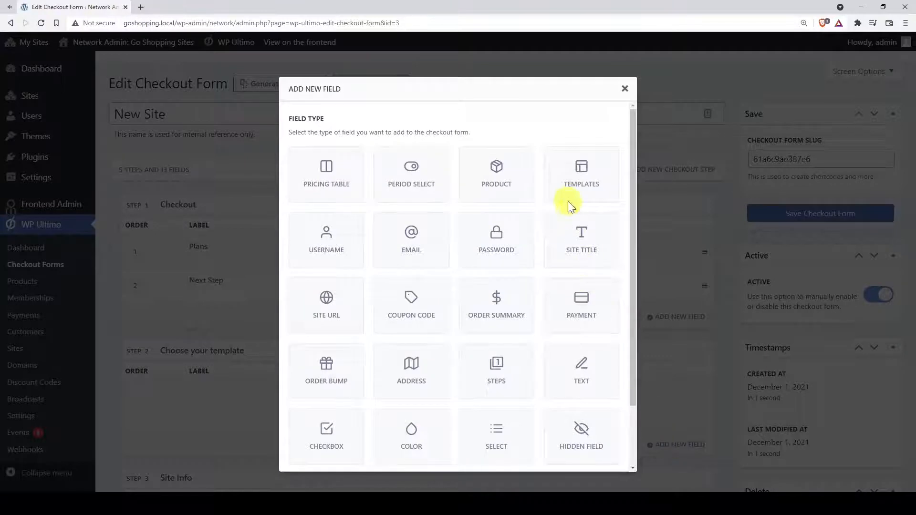
{"action": "left_click", "coordinate": [581, 174]}
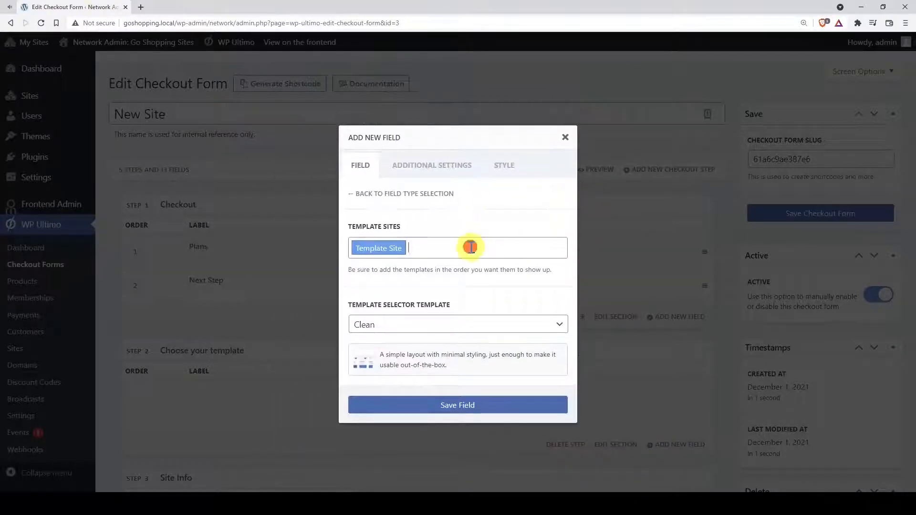
{"action": "mouse_move", "coordinate": [456, 359]}
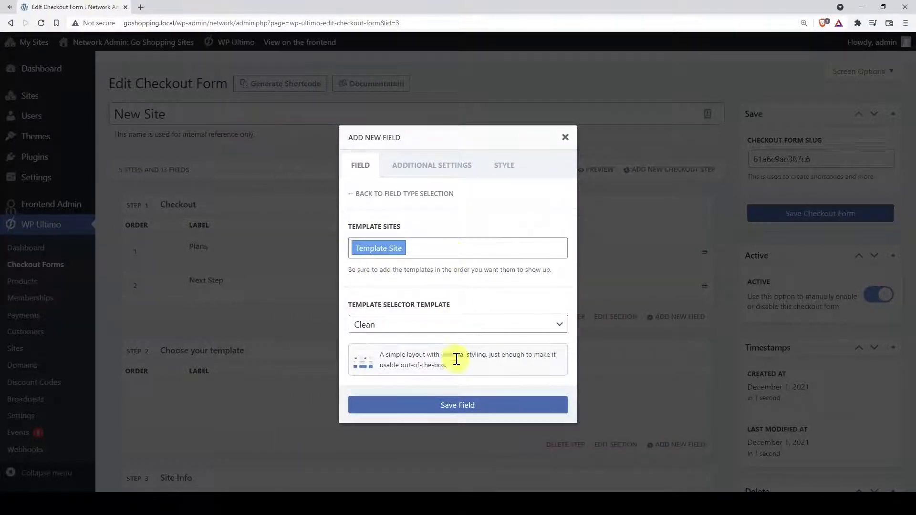
{"action": "left_click", "coordinate": [456, 404]}
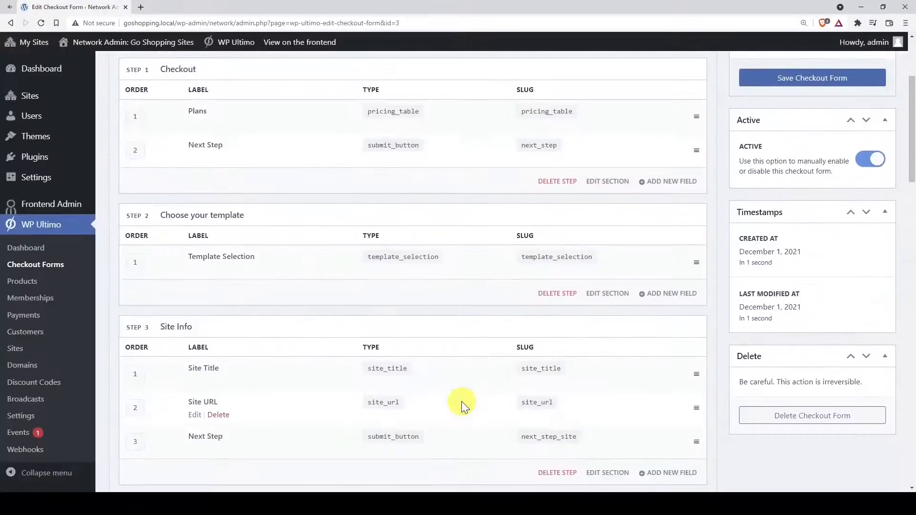
Step: Add a Submit Button field with ID next-step and label 'Next Step' after it
{"action": "left_click", "coordinate": [670, 293]}
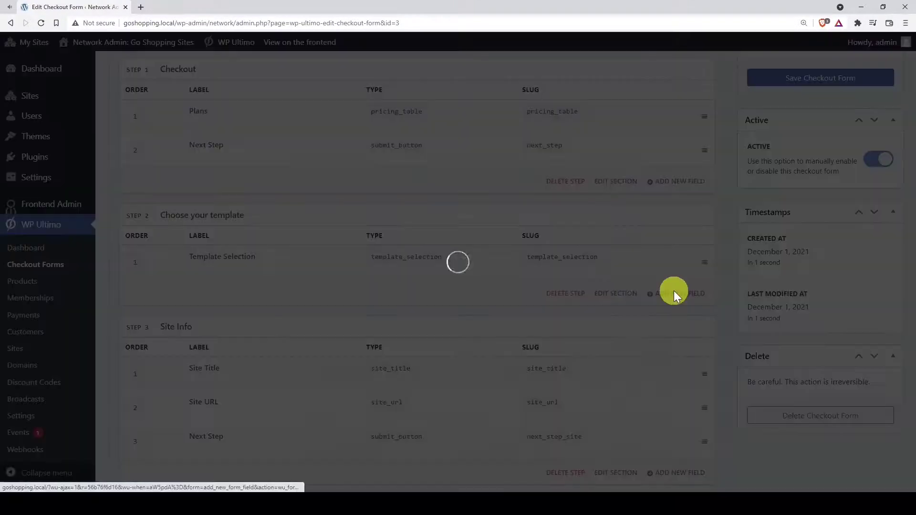
{"action": "left_click", "coordinate": [676, 293]}
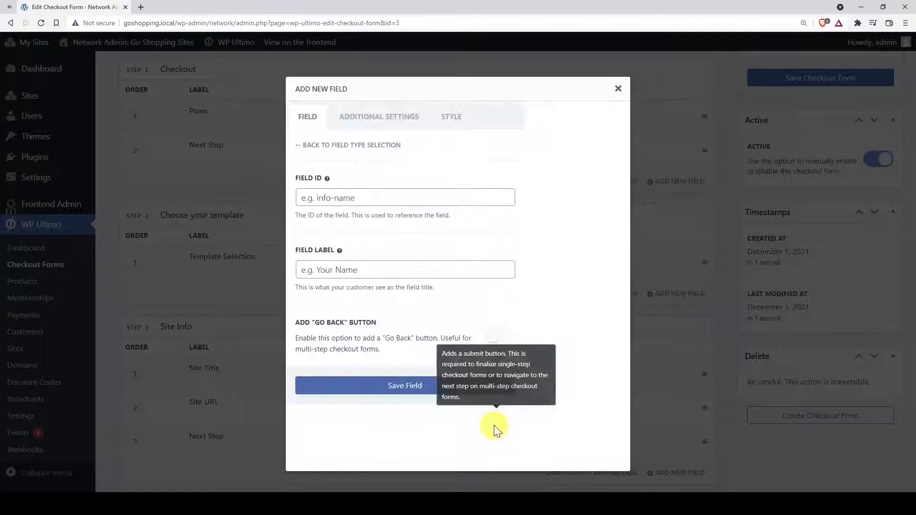
{"action": "type", "text": "next-step"}
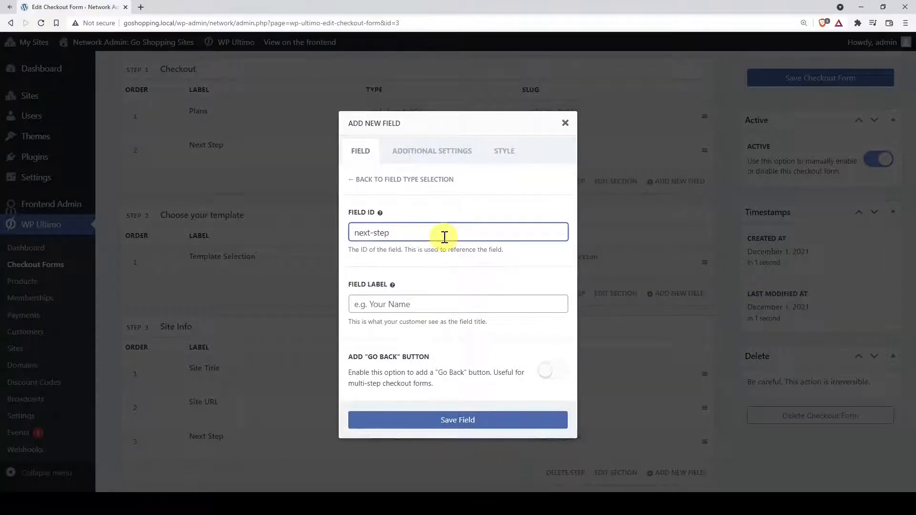
{"action": "type", "text": "Next Step"}
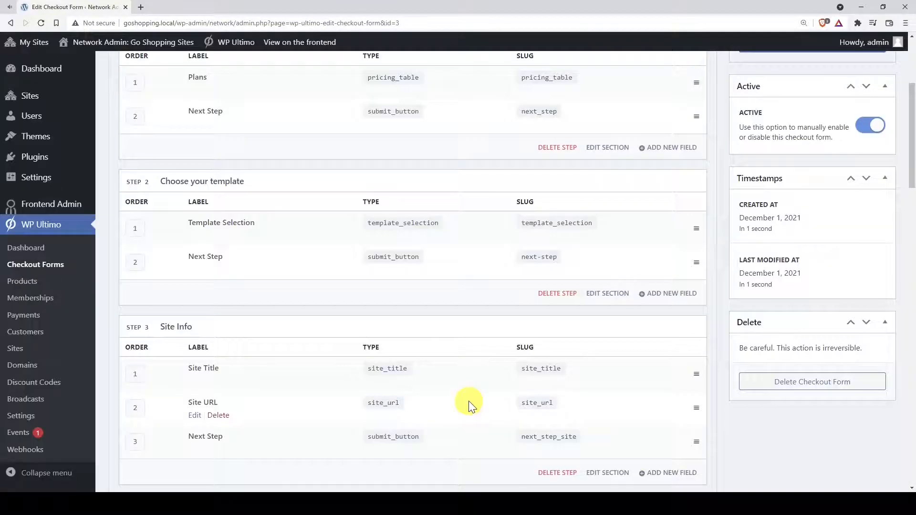
{"action": "mouse_move", "coordinate": [487, 376]}
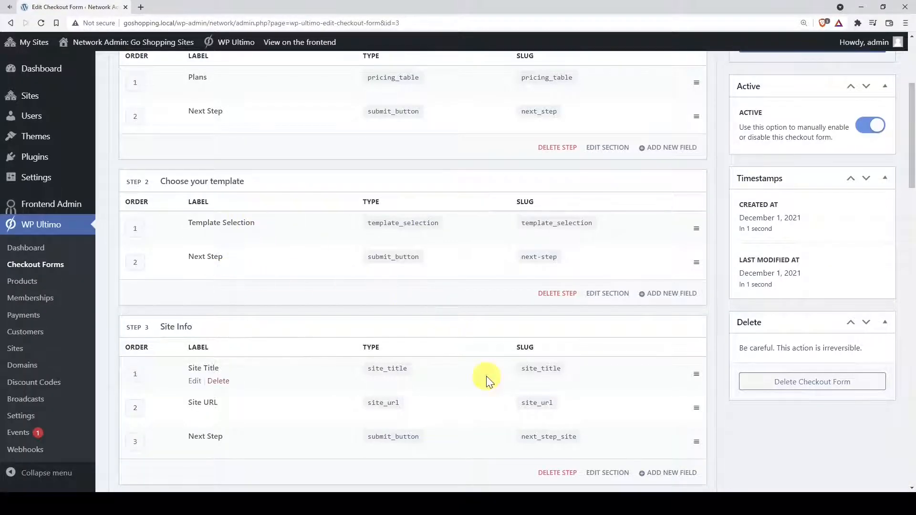
Step: Add a Discount Code field labelled 'Have a coupon code?' above Checkout in the Payment step
{"action": "scroll", "scroll_direction": "down", "scroll_amount": 3}
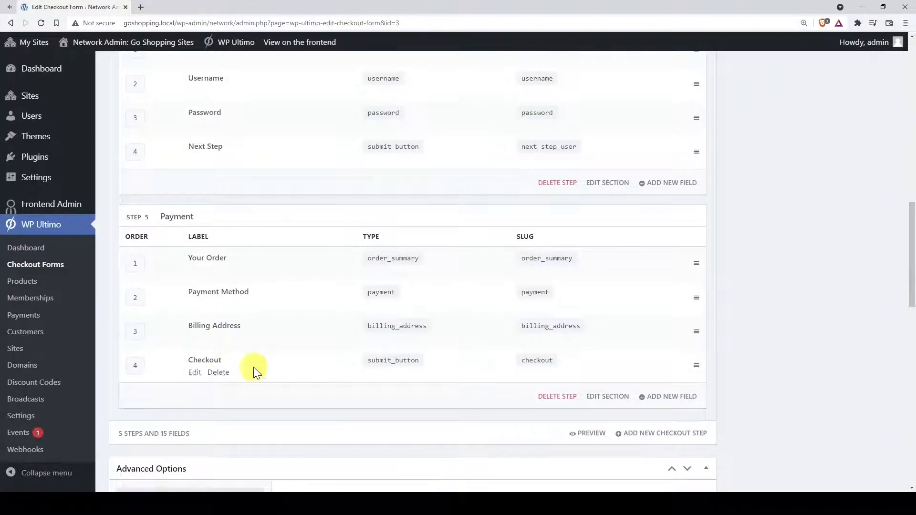
{"action": "mouse_move", "coordinate": [293, 377]}
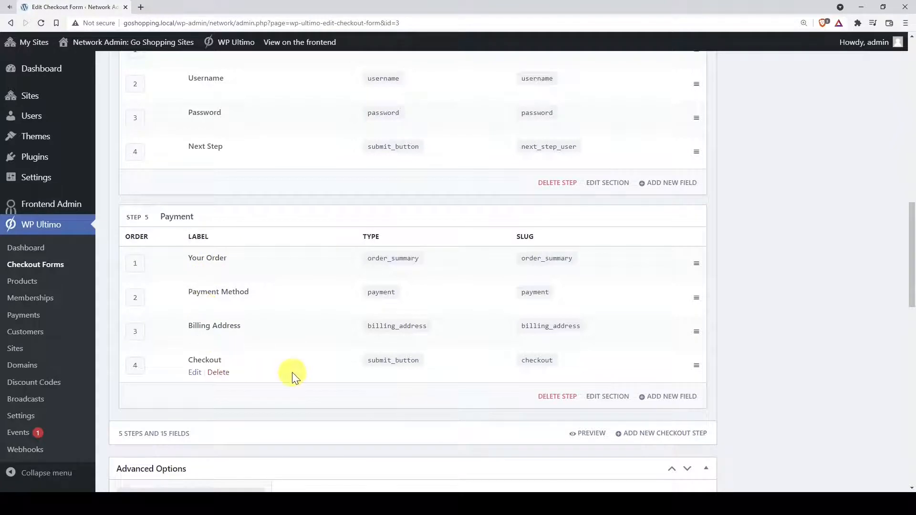
{"action": "left_click", "coordinate": [668, 396]}
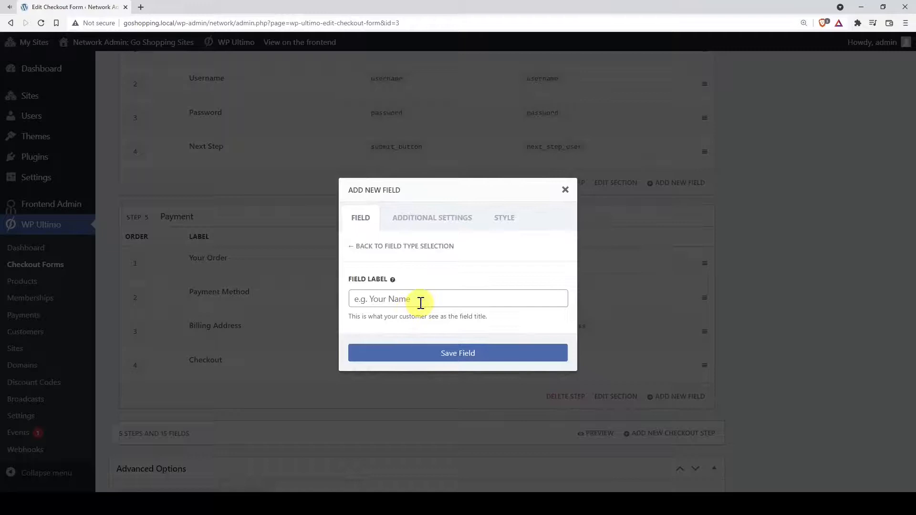
{"action": "type", "text": "Have a coupon code?"}
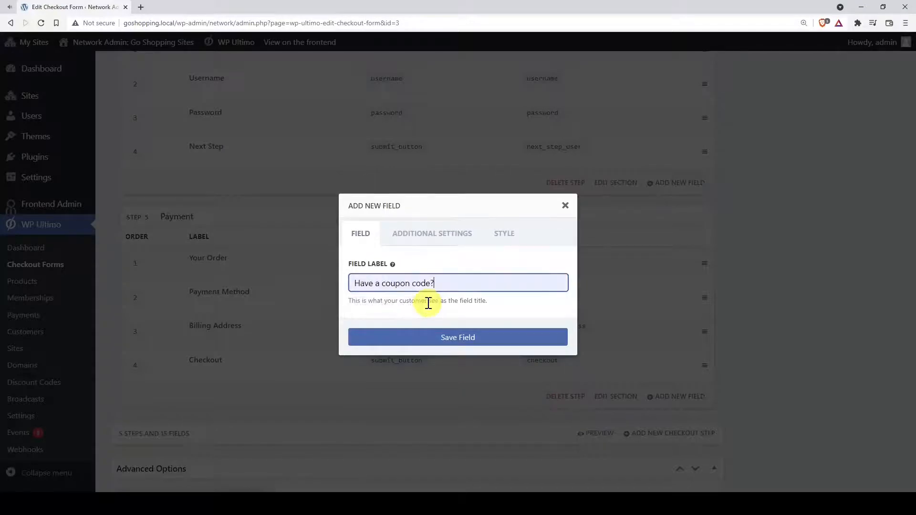
{"action": "left_click", "coordinate": [457, 337]}
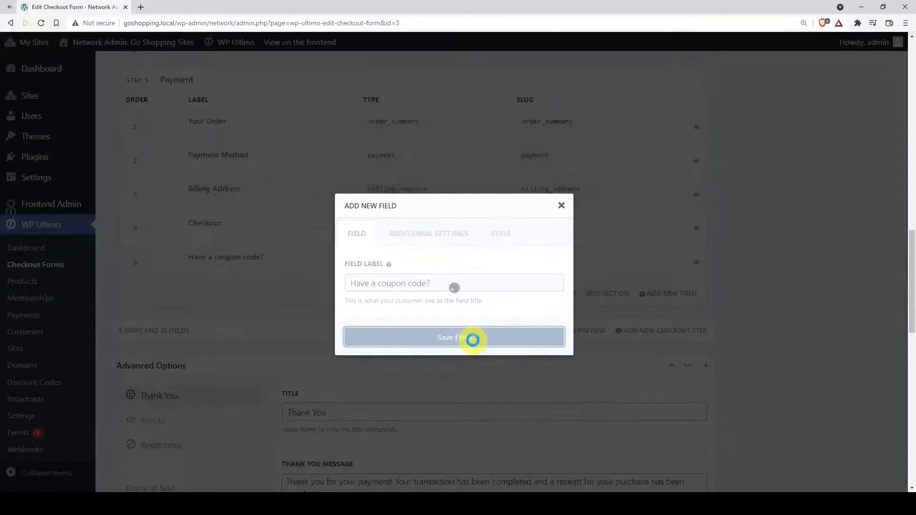
{"action": "left_click", "coordinate": [454, 336]}
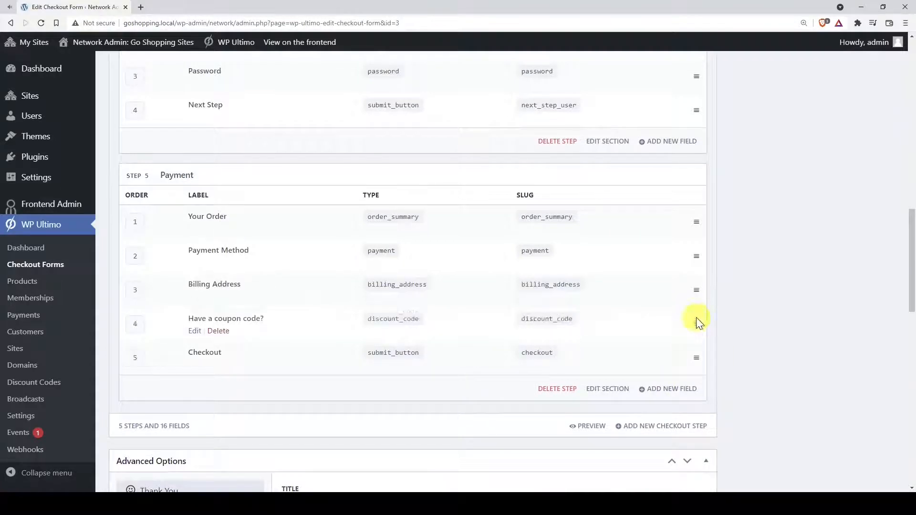
{"action": "mouse_move", "coordinate": [385, 342]}
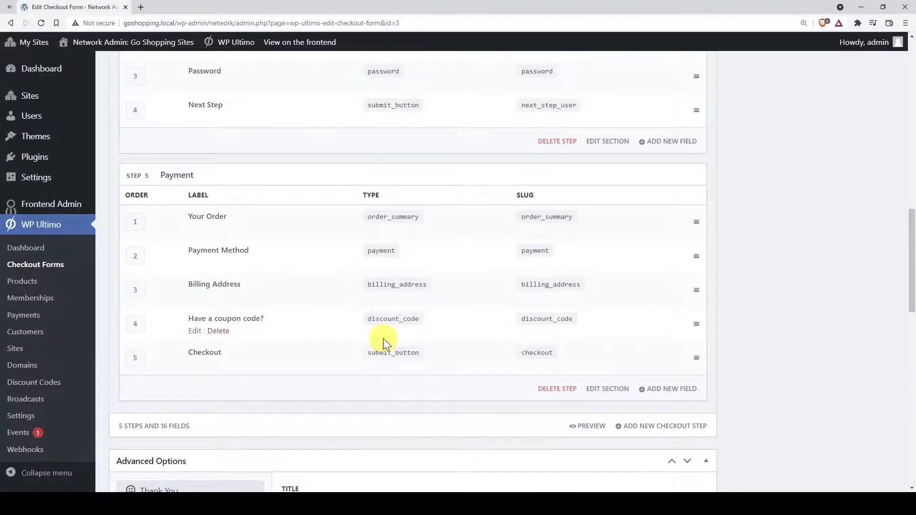
Step: Change the form slug to new-site and save the checkout form
{"action": "scroll", "scroll_direction": "up", "scroll_amount": 3}
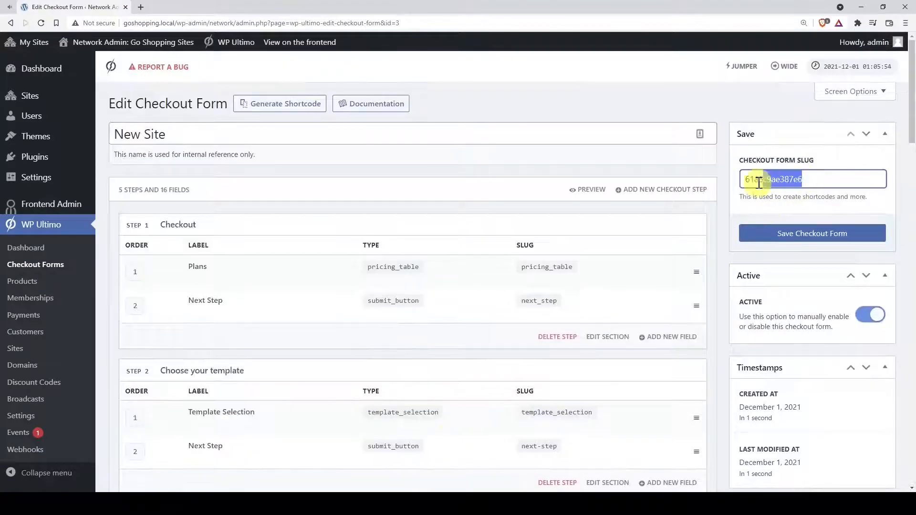
{"action": "type", "text": "new-site"}
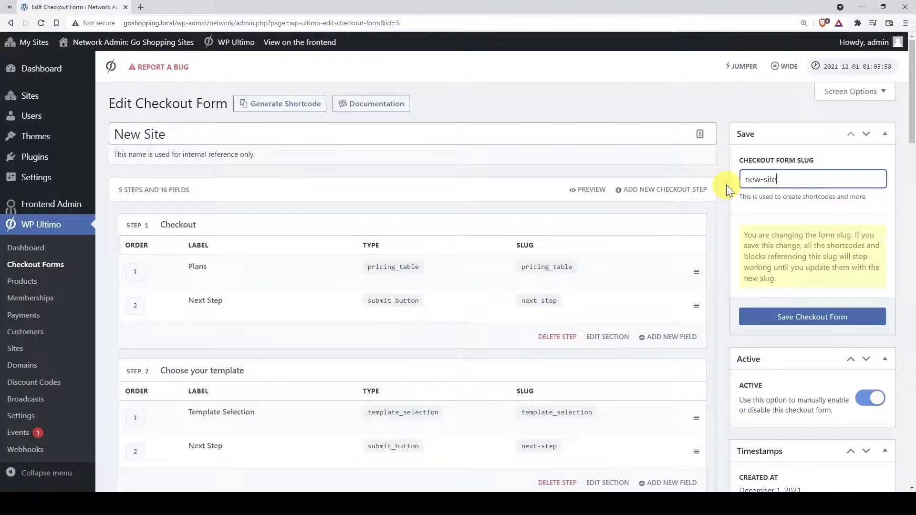
{"action": "left_click", "coordinate": [811, 317]}
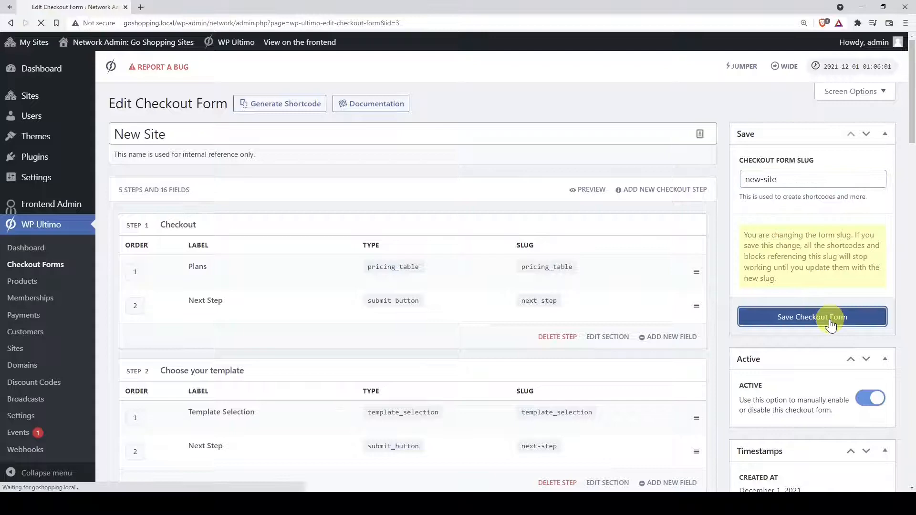
{"action": "left_click", "coordinate": [810, 317]}
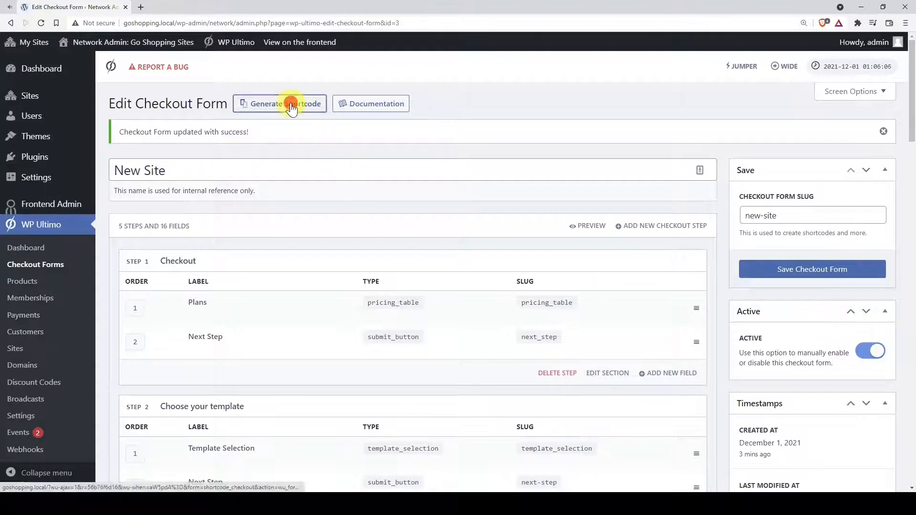
Step: Generate the form's shortcode, then start a new page on the main Go Shopping site
{"action": "left_click", "coordinate": [284, 103]}
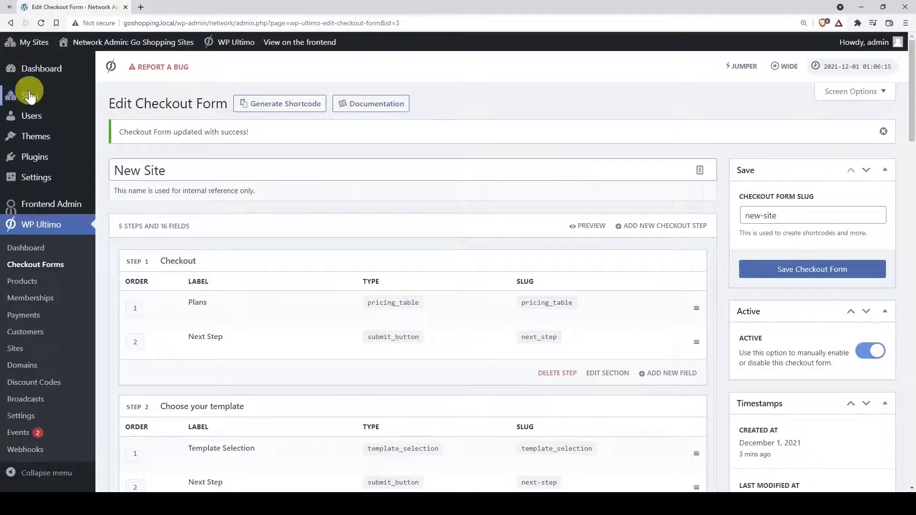
{"action": "left_click", "coordinate": [29, 95]}
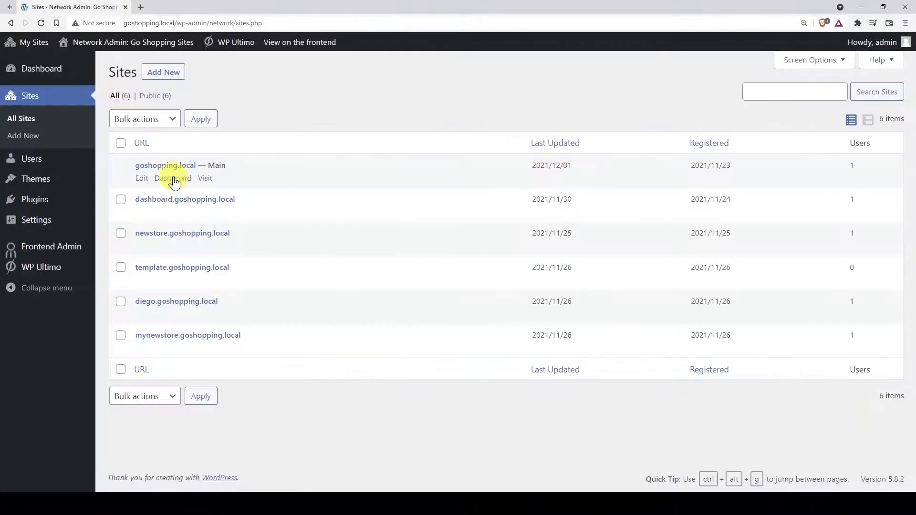
{"action": "left_click", "coordinate": [174, 178]}
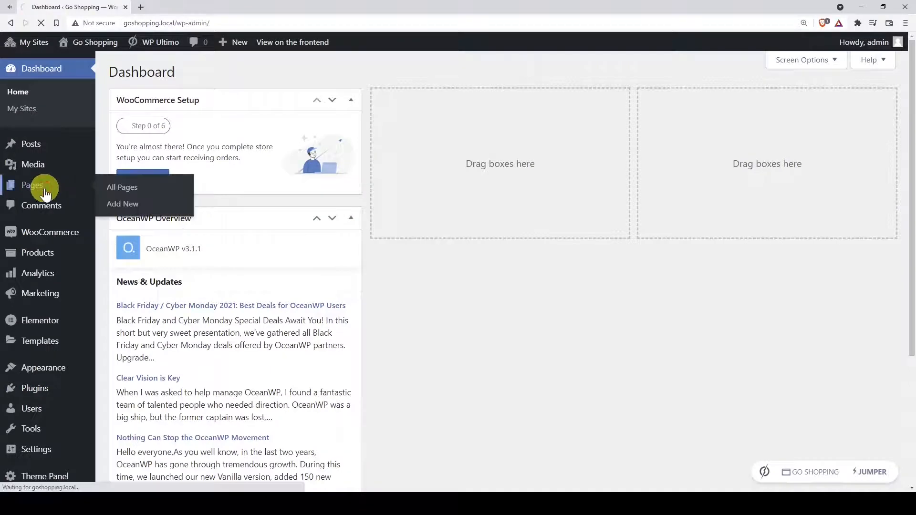
{"action": "left_click", "coordinate": [122, 187]}
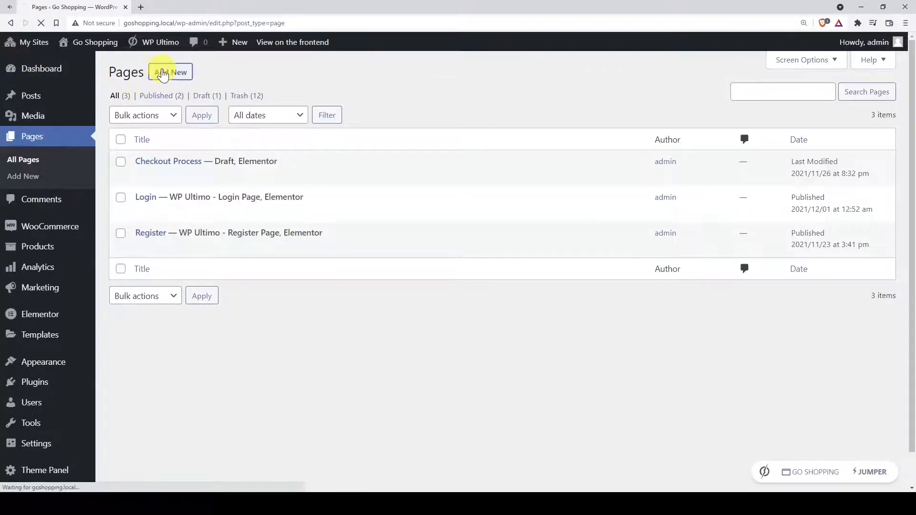
{"action": "left_click", "coordinate": [171, 71]}
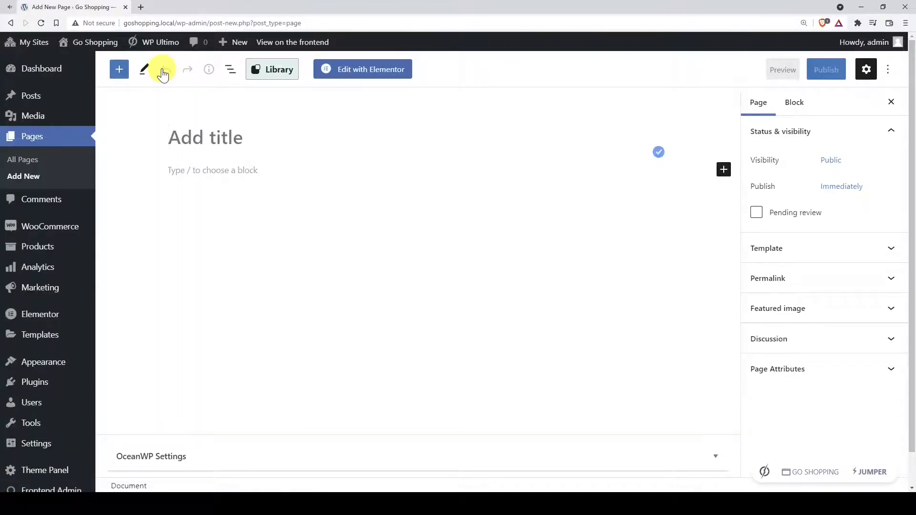
Step: Title the page 'New Site' and open it in the Elementor editor
{"action": "type", "text": "New Site"}
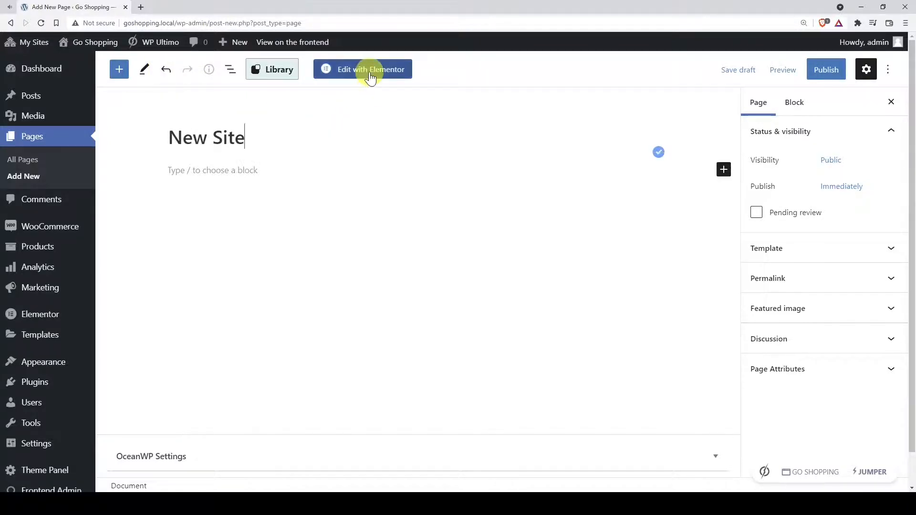
{"action": "left_click", "coordinate": [363, 69]}
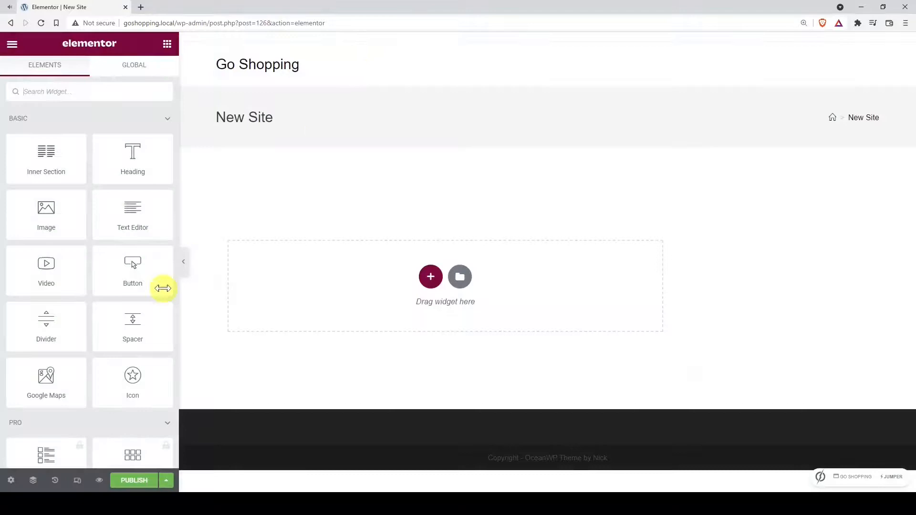
Step: Switch the page layout to Elementor Canvas in the page settings
{"action": "left_click", "coordinate": [11, 479]}
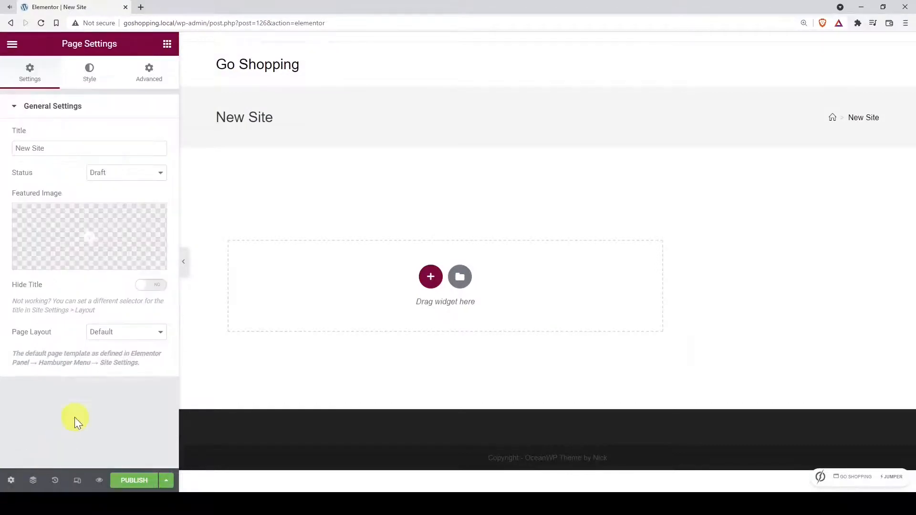
{"action": "left_click", "coordinate": [126, 331]}
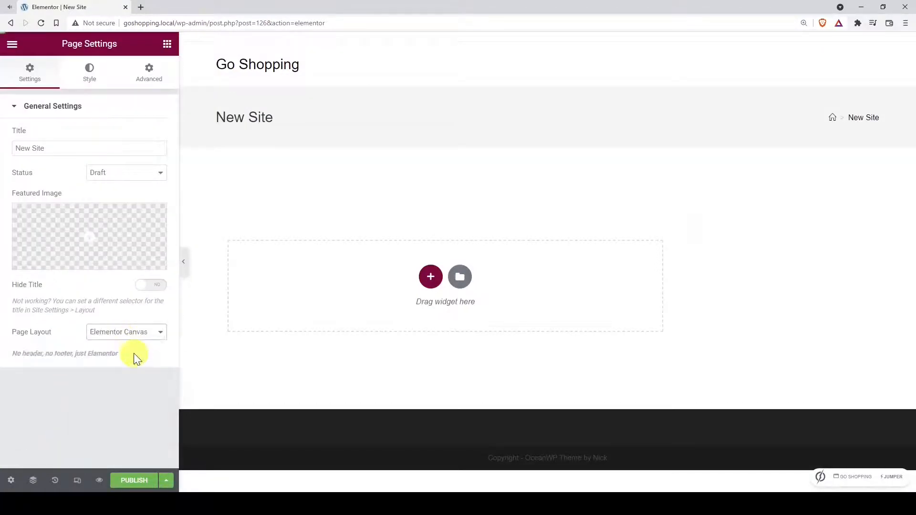
{"action": "left_click", "coordinate": [12, 43]}
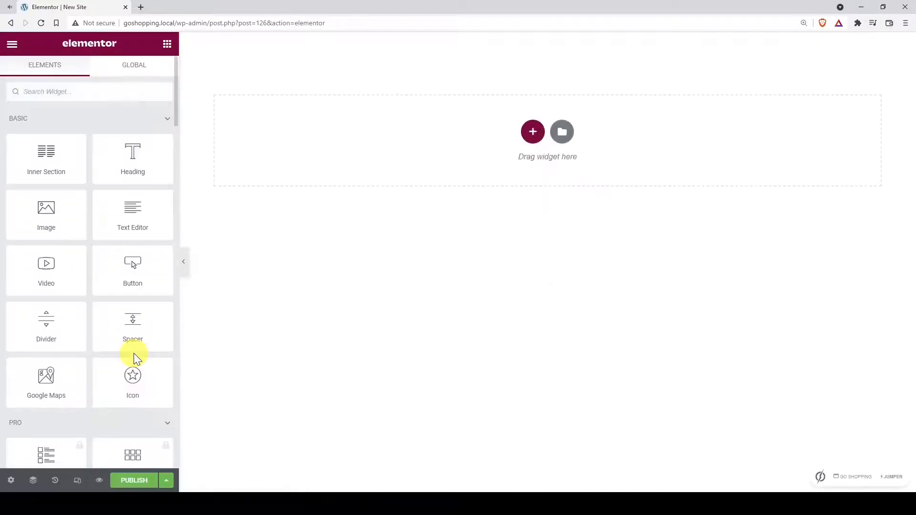
Step: Insert the saved 'New Site' template from My Templates, accepting the import settings prompt
{"action": "left_click", "coordinate": [560, 130]}
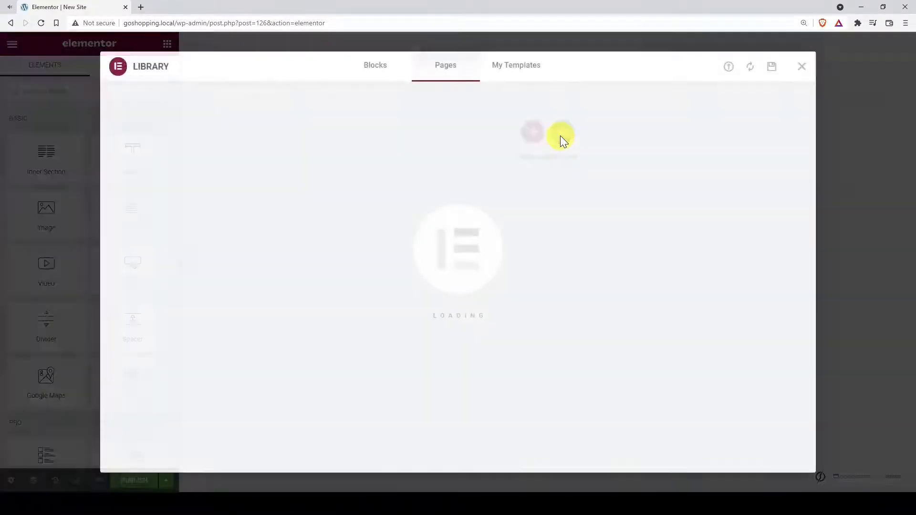
{"action": "left_click", "coordinate": [516, 64]}
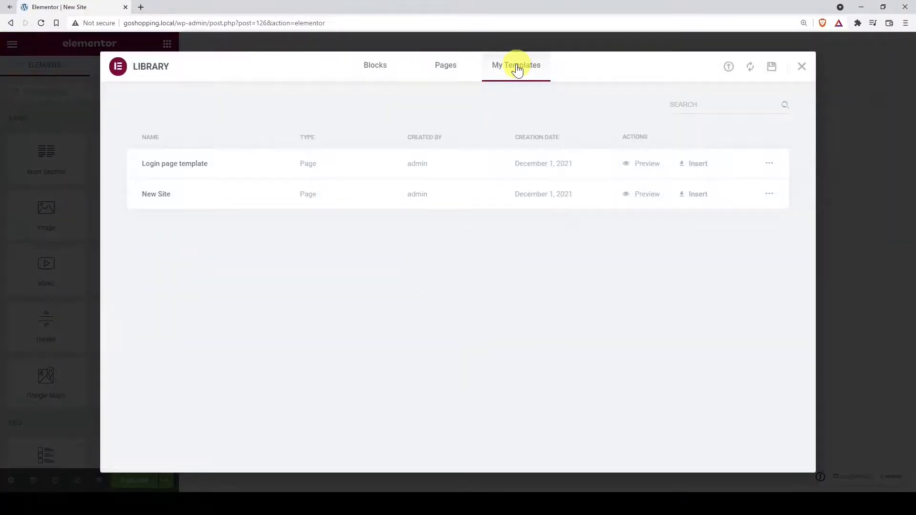
{"action": "left_click", "coordinate": [697, 194]}
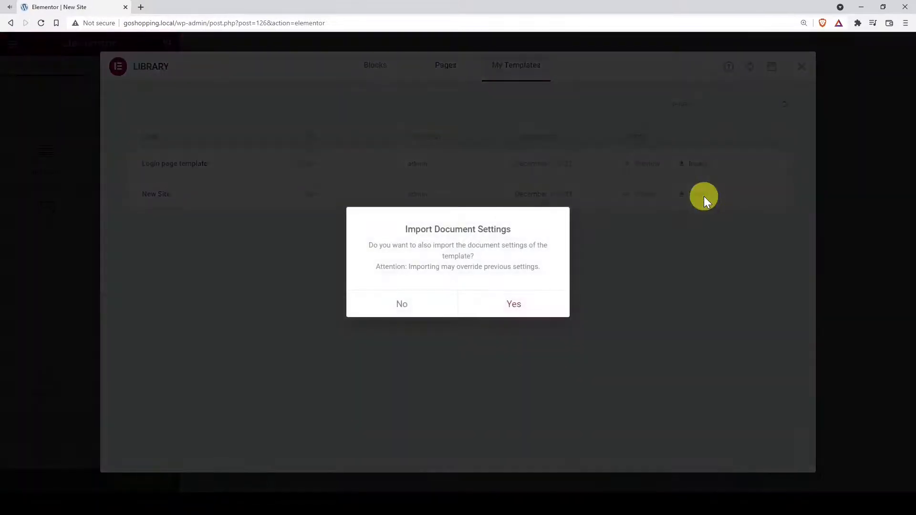
{"action": "left_click", "coordinate": [513, 303]}
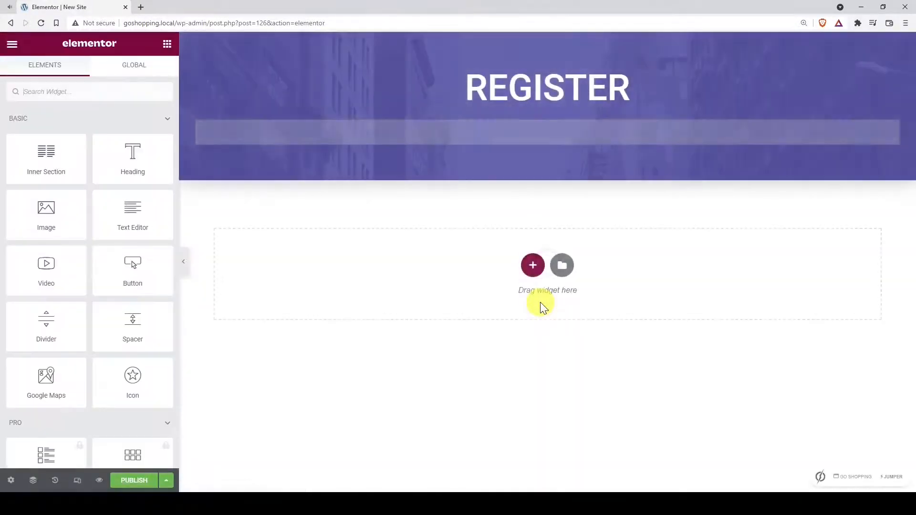
Step: Check the wu_checkout shortcode in the Shortcode widget and preview the form, choosing My Plan
{"action": "left_click", "coordinate": [532, 264]}
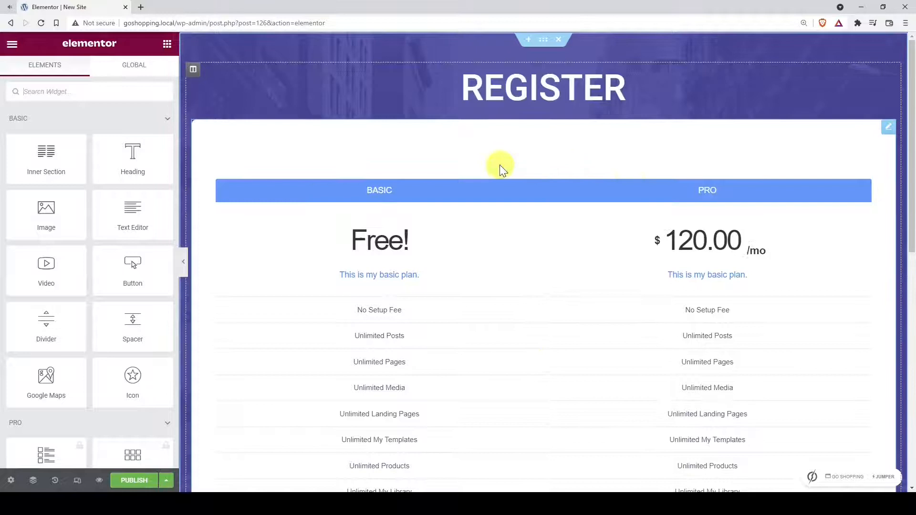
{"action": "left_click", "coordinate": [379, 189]}
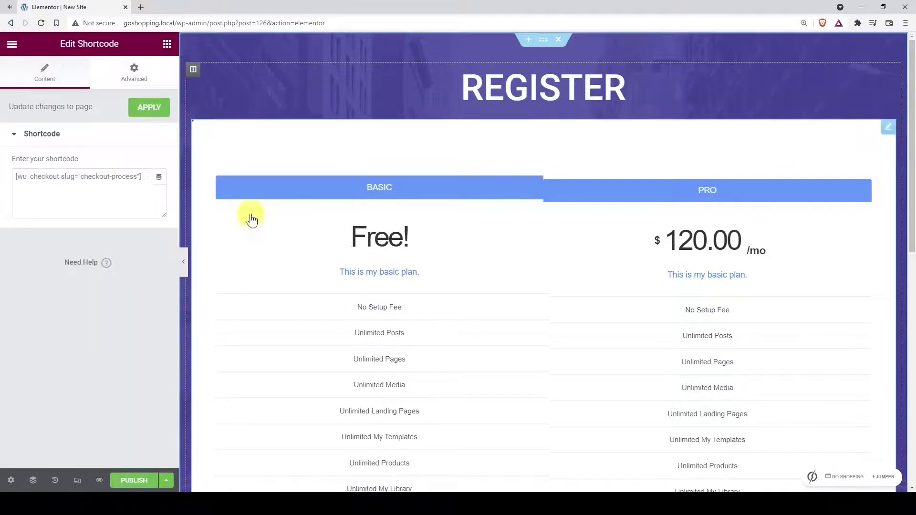
{"action": "triple_click", "coordinate": [77, 176]}
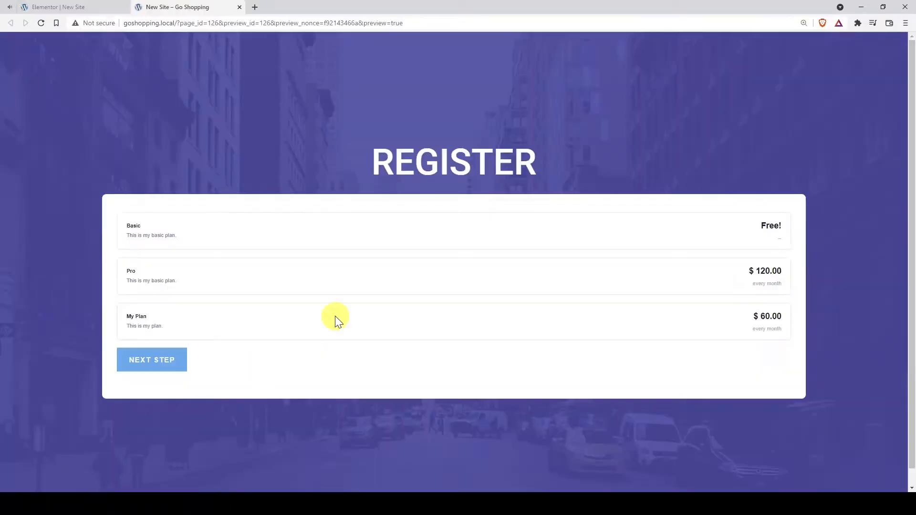
{"action": "mouse_move", "coordinate": [413, 261]}
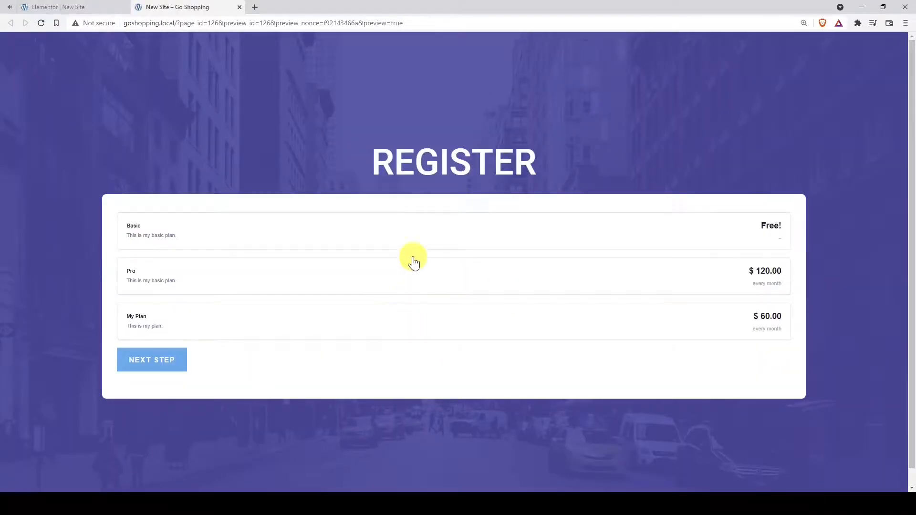
{"action": "left_click", "coordinate": [416, 276]}
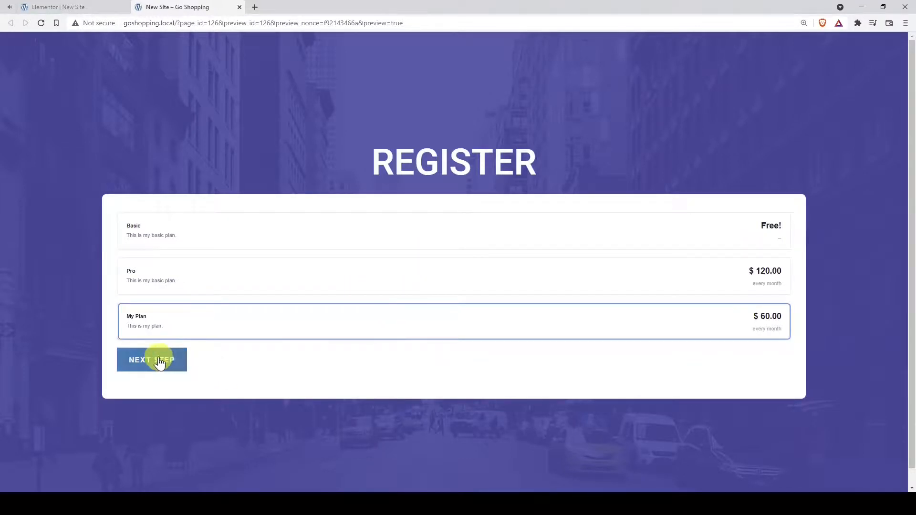
{"action": "left_click", "coordinate": [58, 6]}
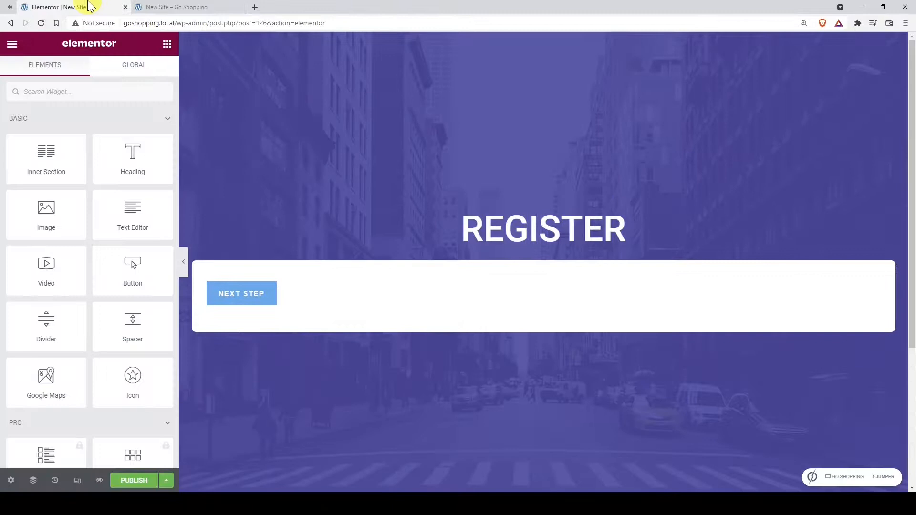
{"action": "mouse_move", "coordinate": [134, 480]}
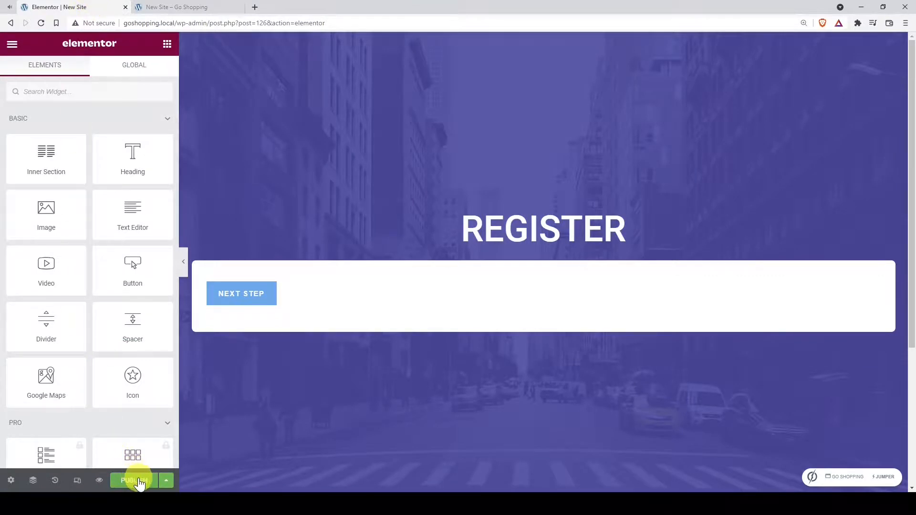
Step: Publish the New Site page live
{"action": "left_click", "coordinate": [134, 480]}
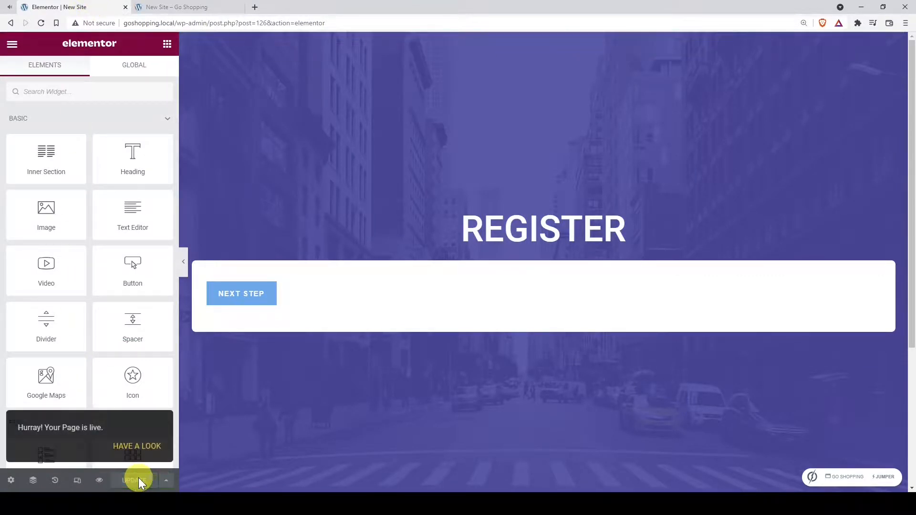
{"action": "left_click", "coordinate": [137, 445]}
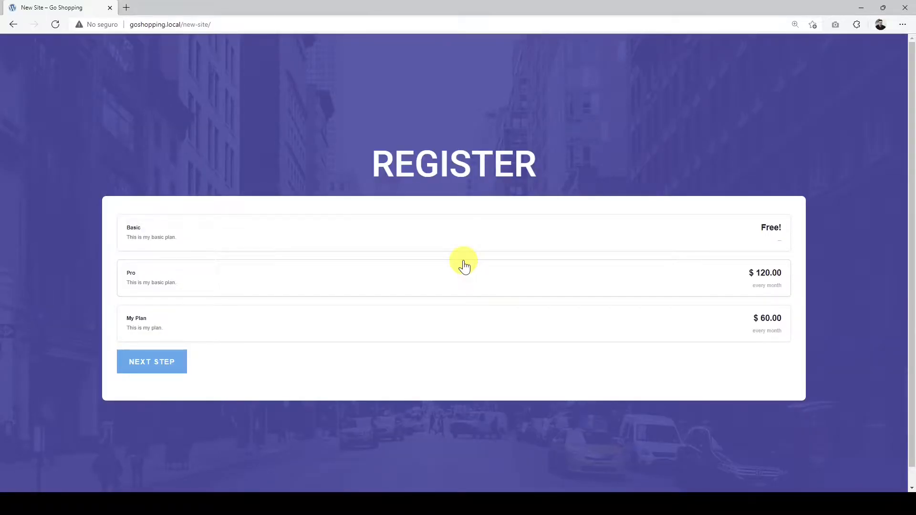
Step: Pick the free Basic plan and submit site title New Site with address newsite
{"action": "left_click", "coordinate": [416, 237]}
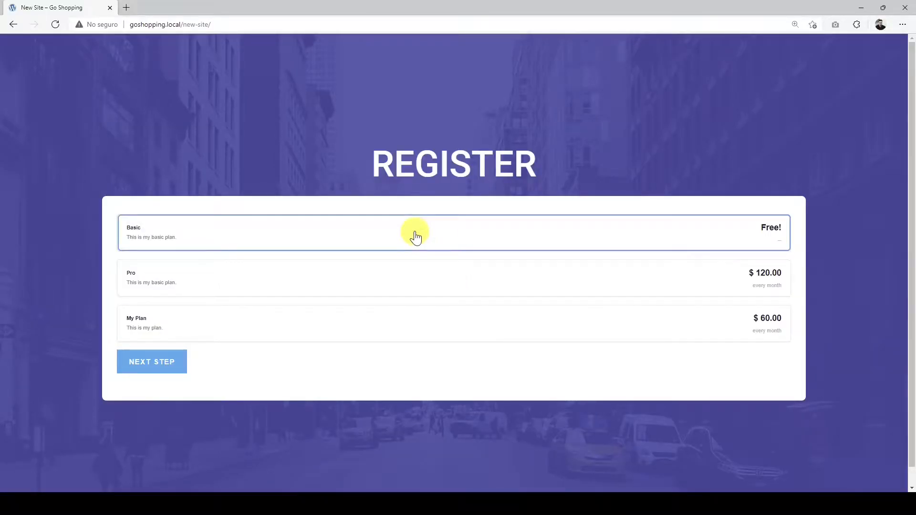
{"action": "mouse_move", "coordinate": [165, 365]}
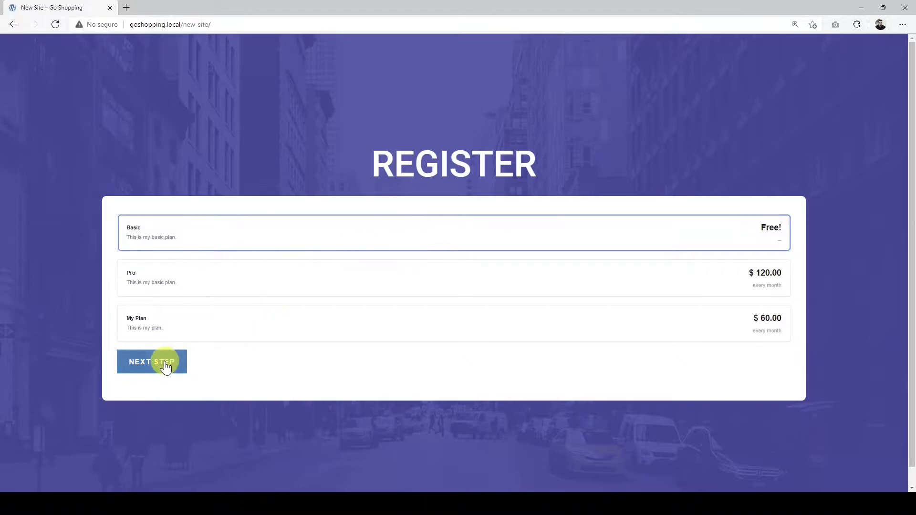
{"action": "left_click", "coordinate": [152, 360]}
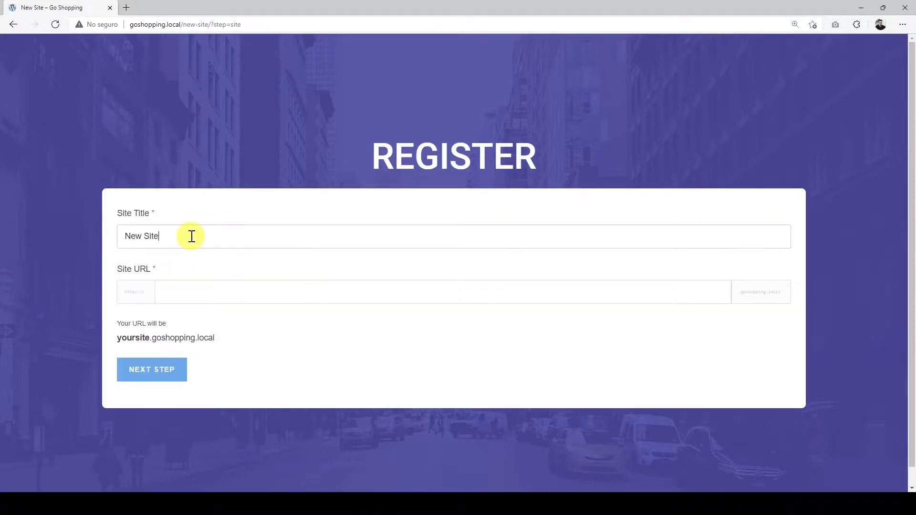
{"action": "left_click", "coordinate": [152, 369]}
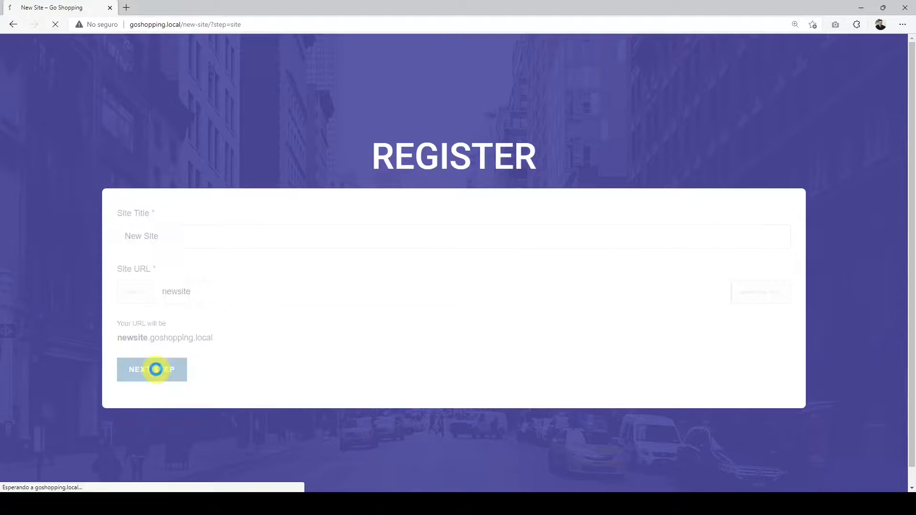
{"action": "left_click", "coordinate": [152, 370]}
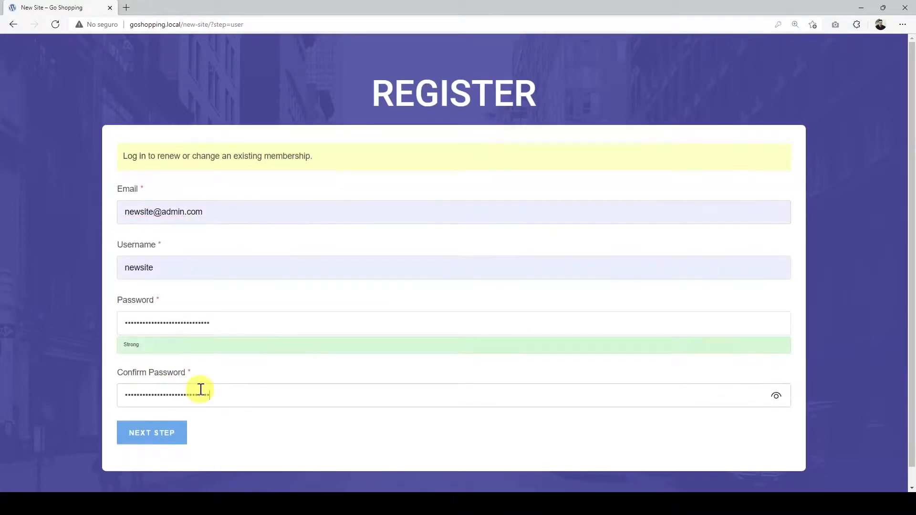
Step: Submit the account details, choose a billing country and complete checkout
{"action": "left_click", "coordinate": [152, 433]}
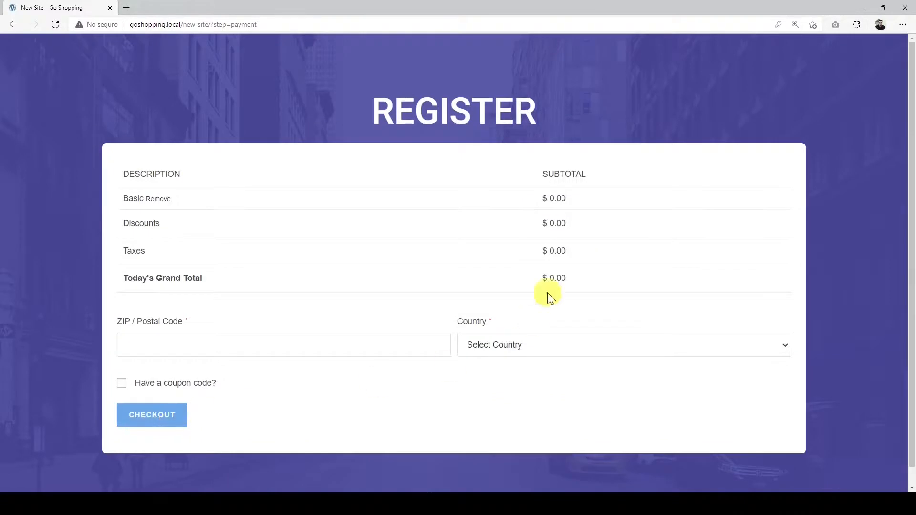
{"action": "mouse_move", "coordinate": [130, 391]}
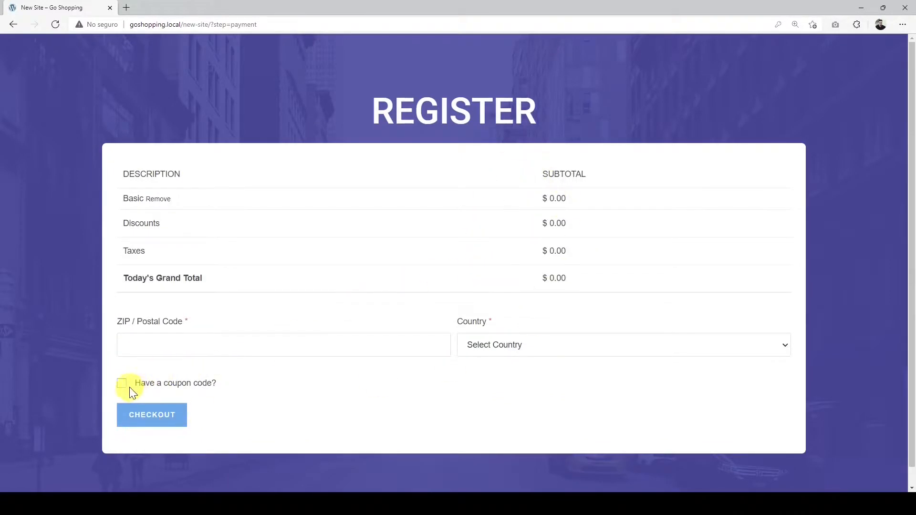
{"action": "left_click", "coordinate": [121, 383]}
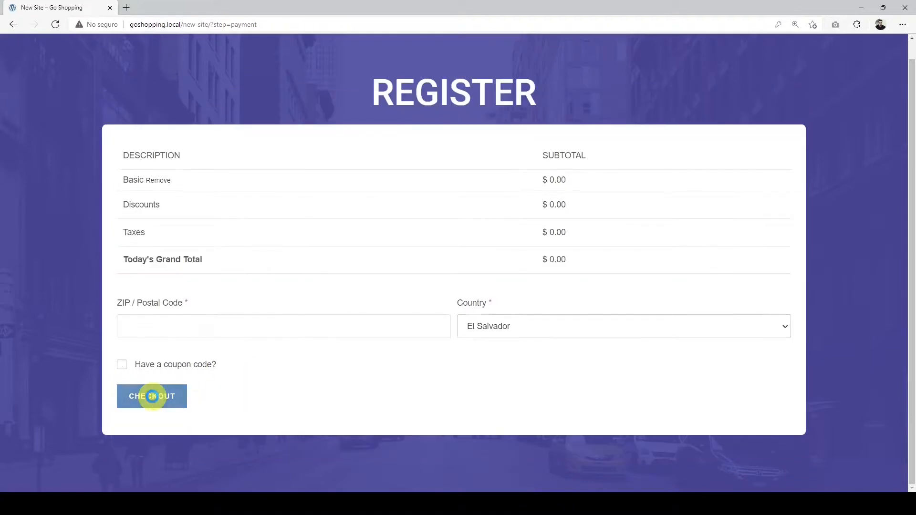
{"action": "left_click", "coordinate": [152, 396]}
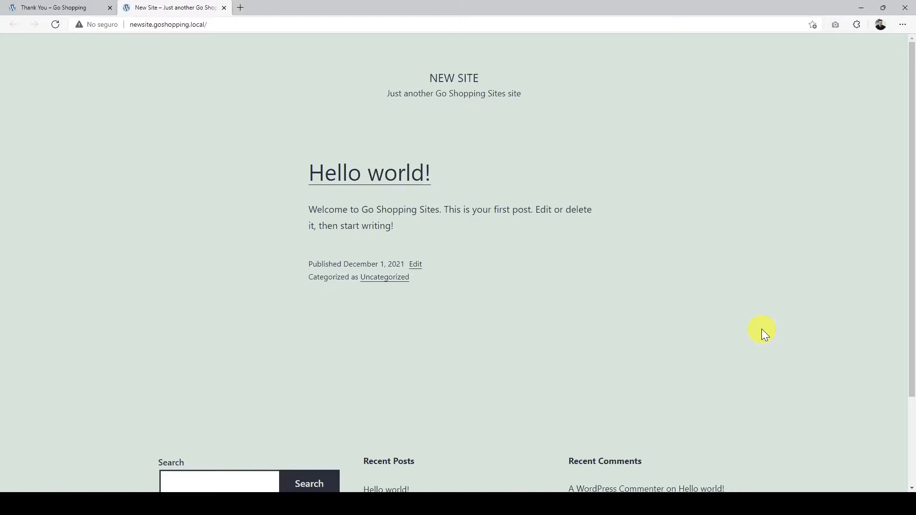
Step: From the Thank You page, enter the new site's Admin Panel and review the GoShopping reports dashboard
{"action": "left_click", "coordinate": [55, 7]}
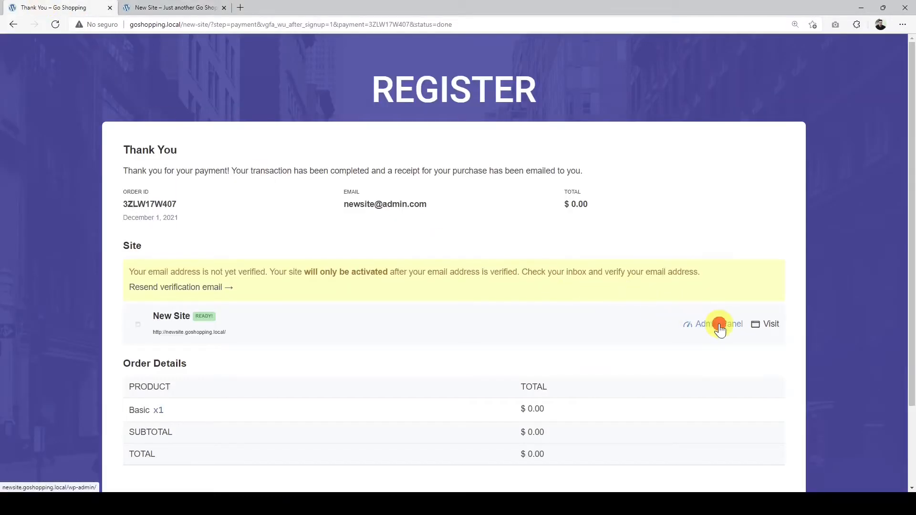
{"action": "left_click", "coordinate": [717, 323]}
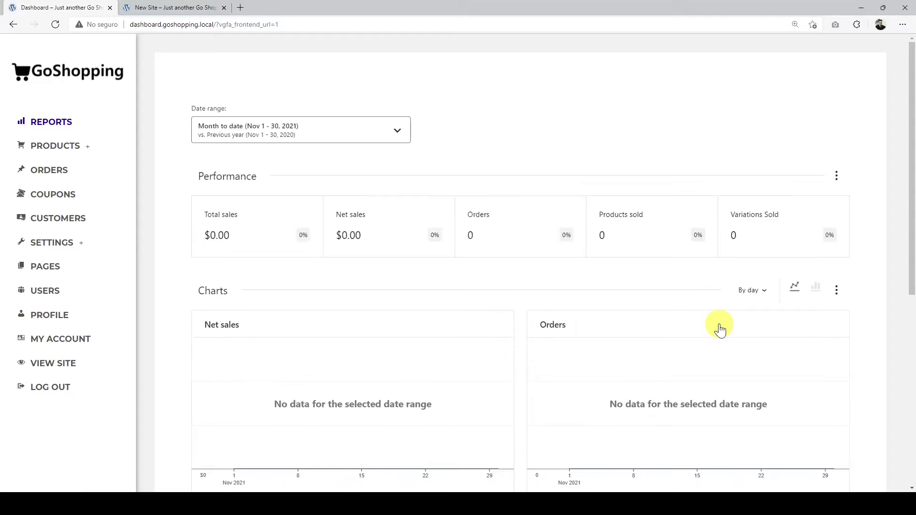
{"action": "scroll", "scroll_direction": "down", "scroll_amount": 3}
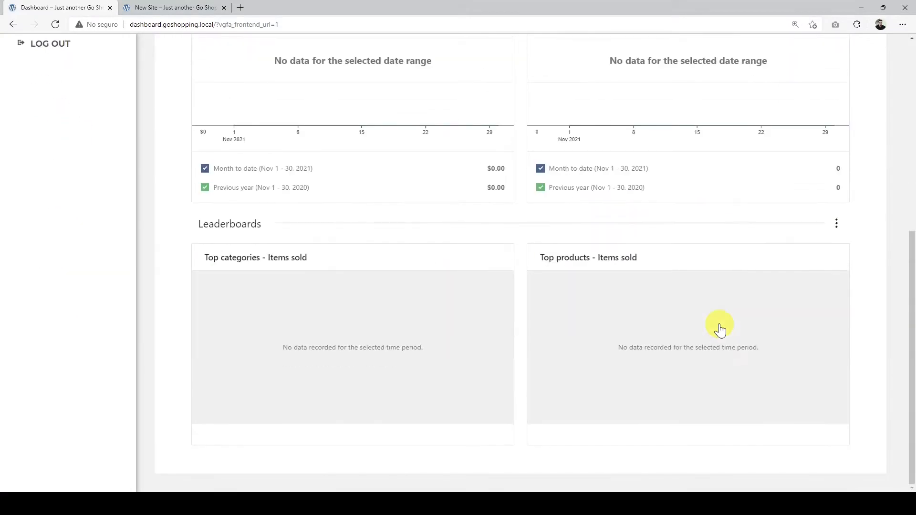
{"action": "scroll", "scroll_direction": "up", "scroll_amount": 3}
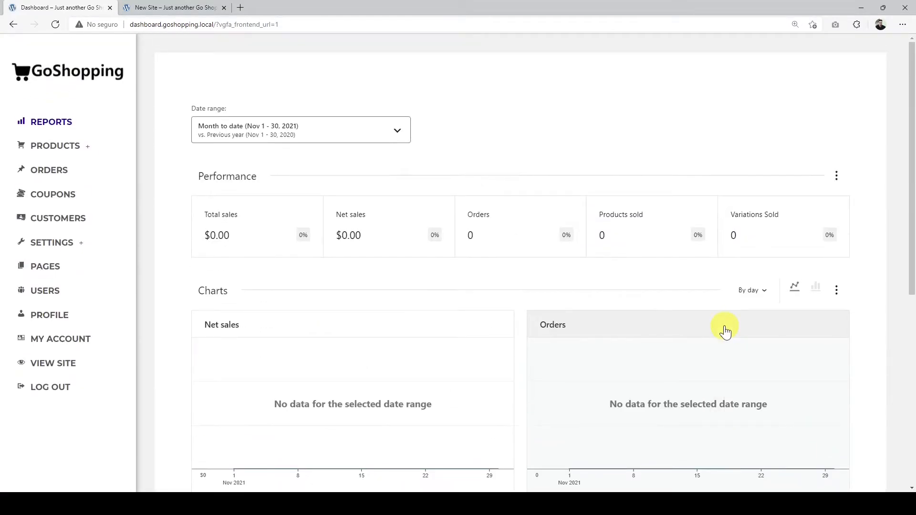